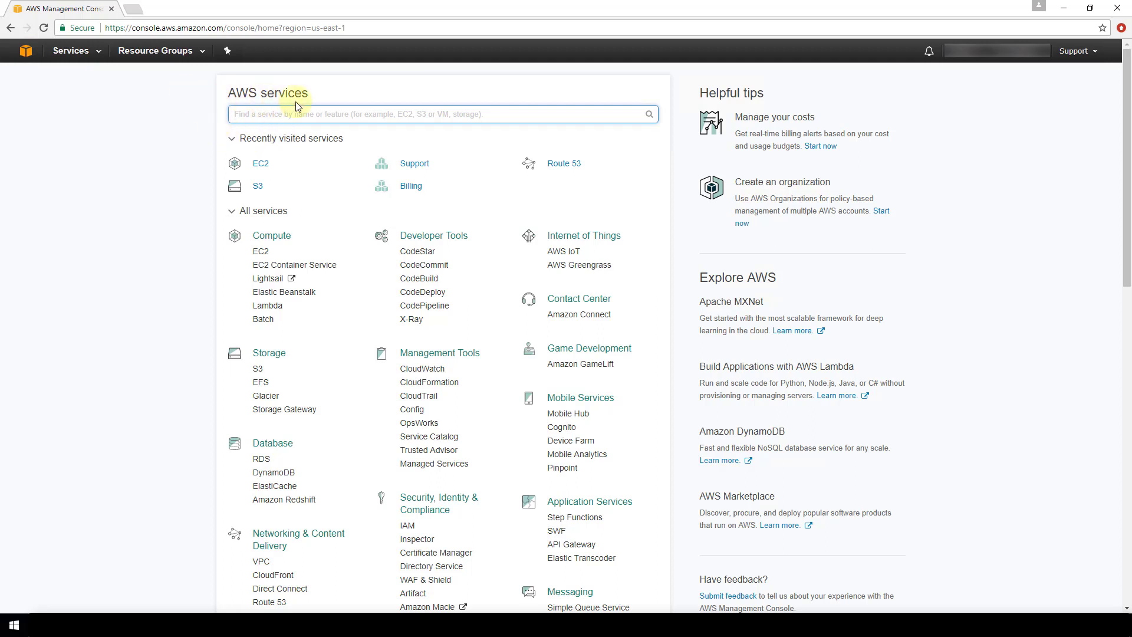
mouse_move(31, 122)
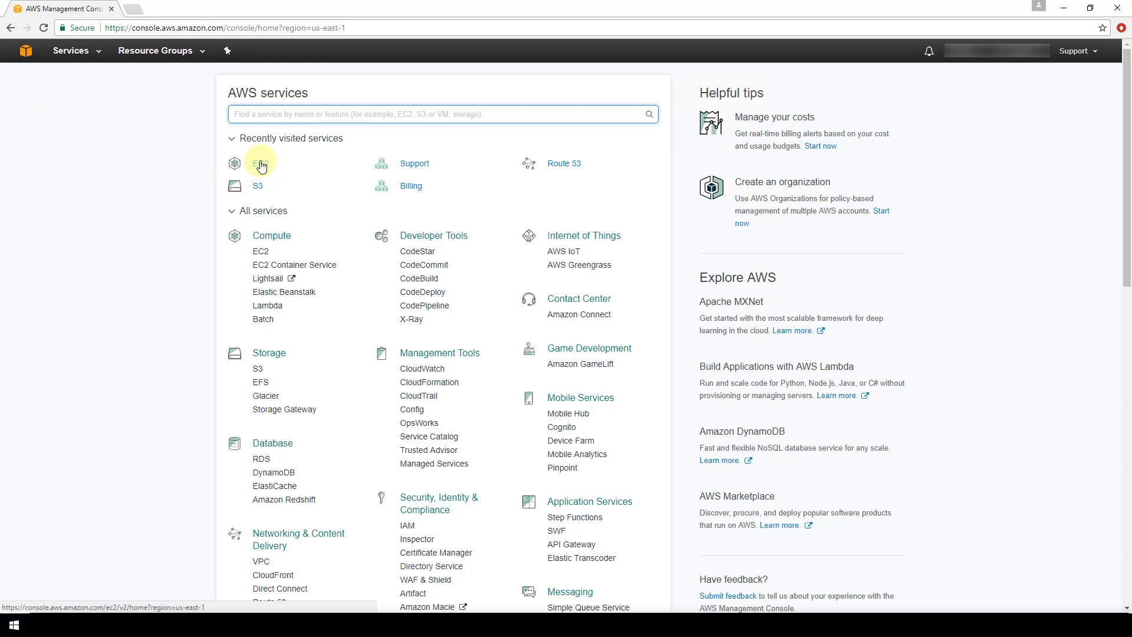
- Go to the EC2 Dashboard from Recently visited services
click(257, 163)
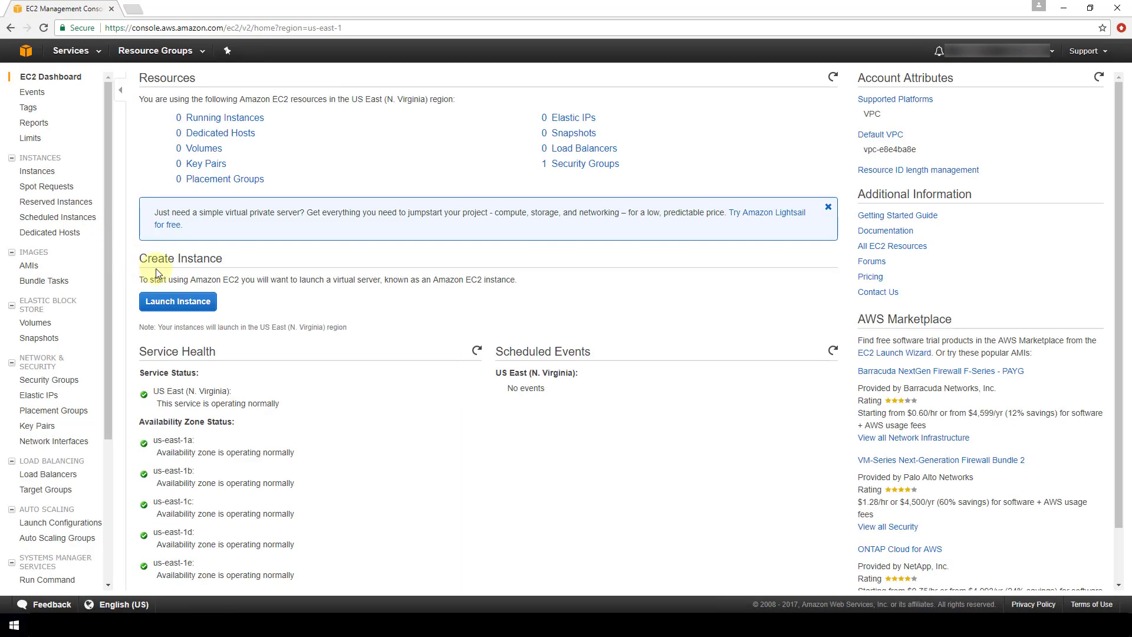
mouse_move(140, 290)
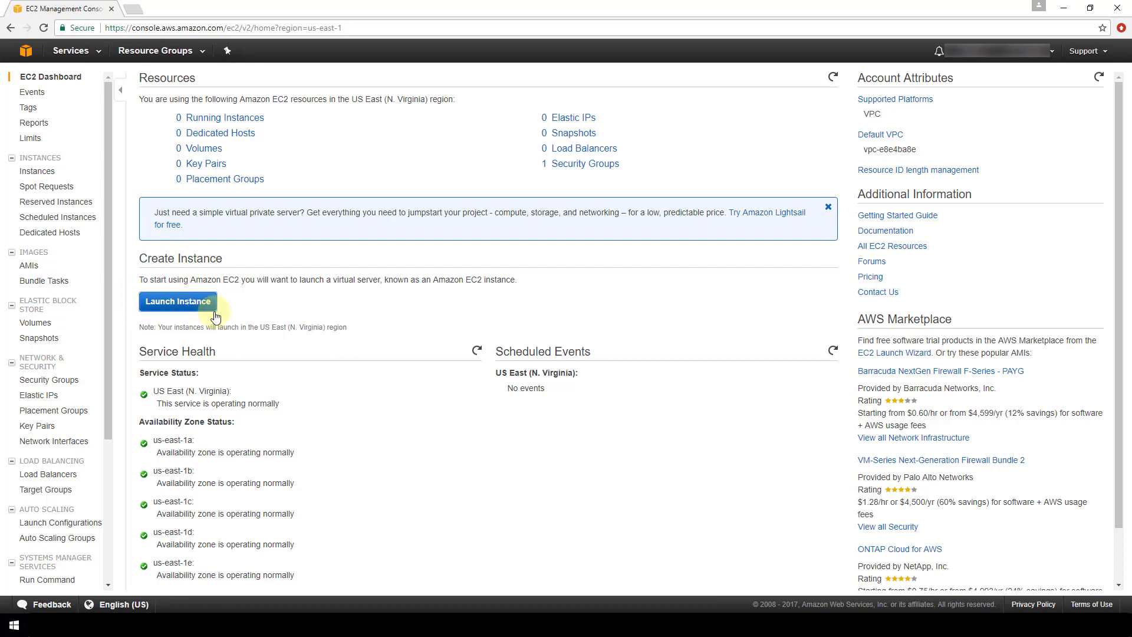
- Start the Launch Instance wizard from the EC2 Dashboard
click(178, 300)
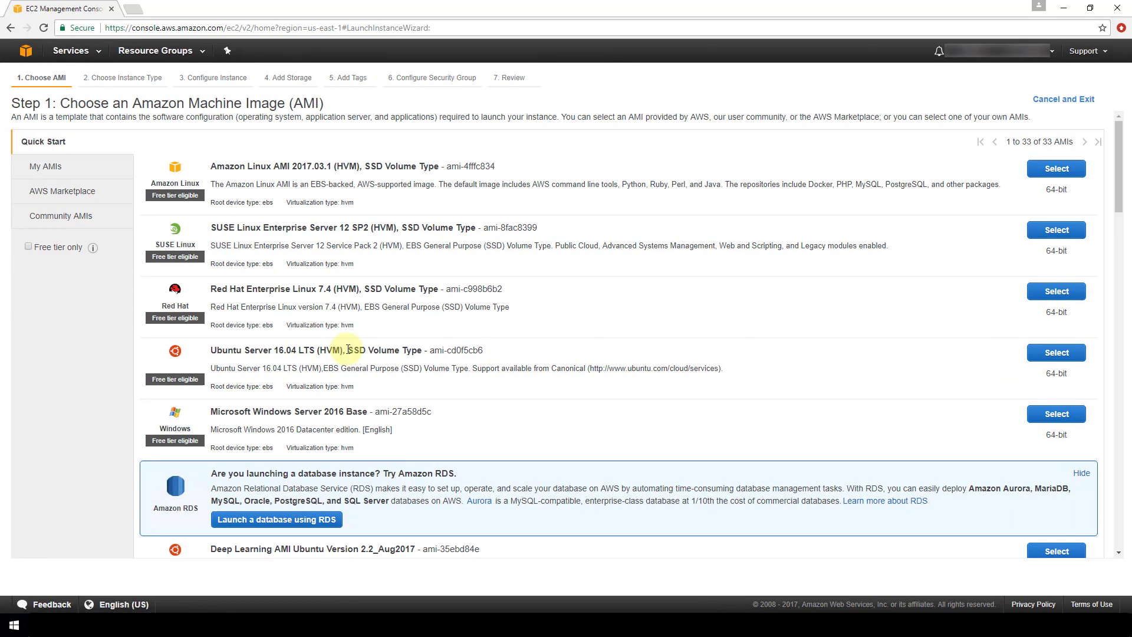
mouse_move(294, 166)
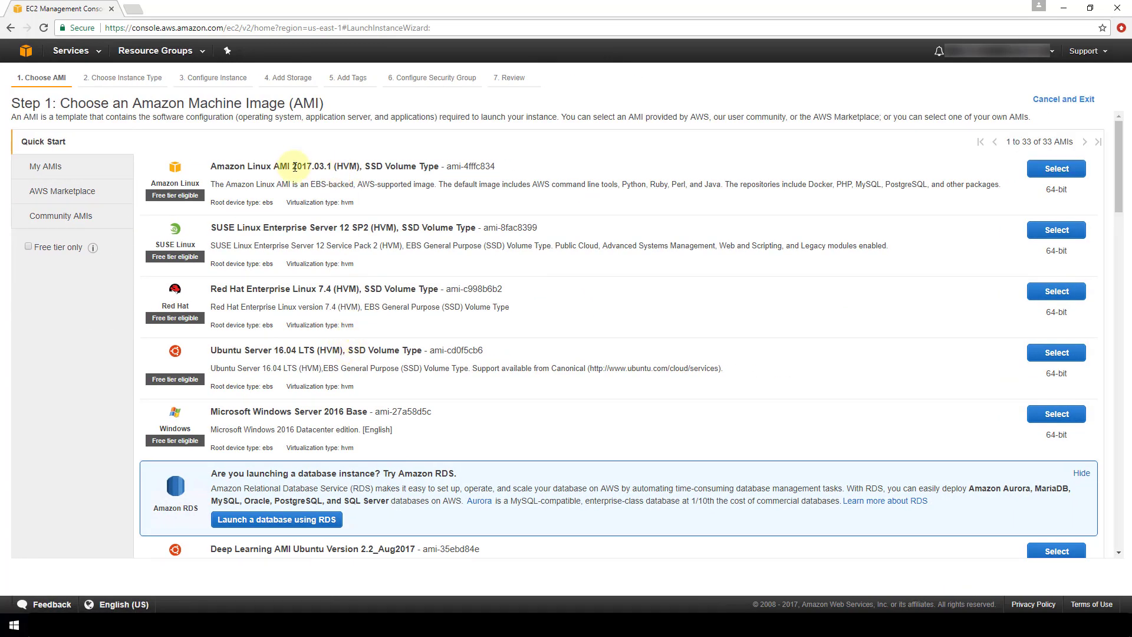
mouse_move(323, 425)
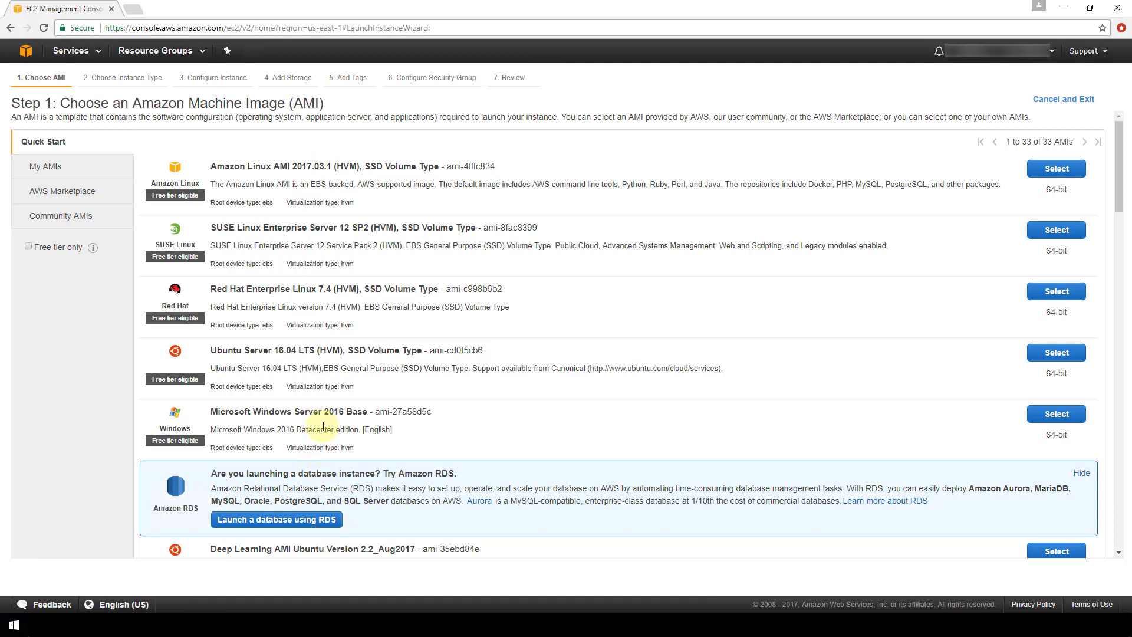
mouse_move(320, 181)
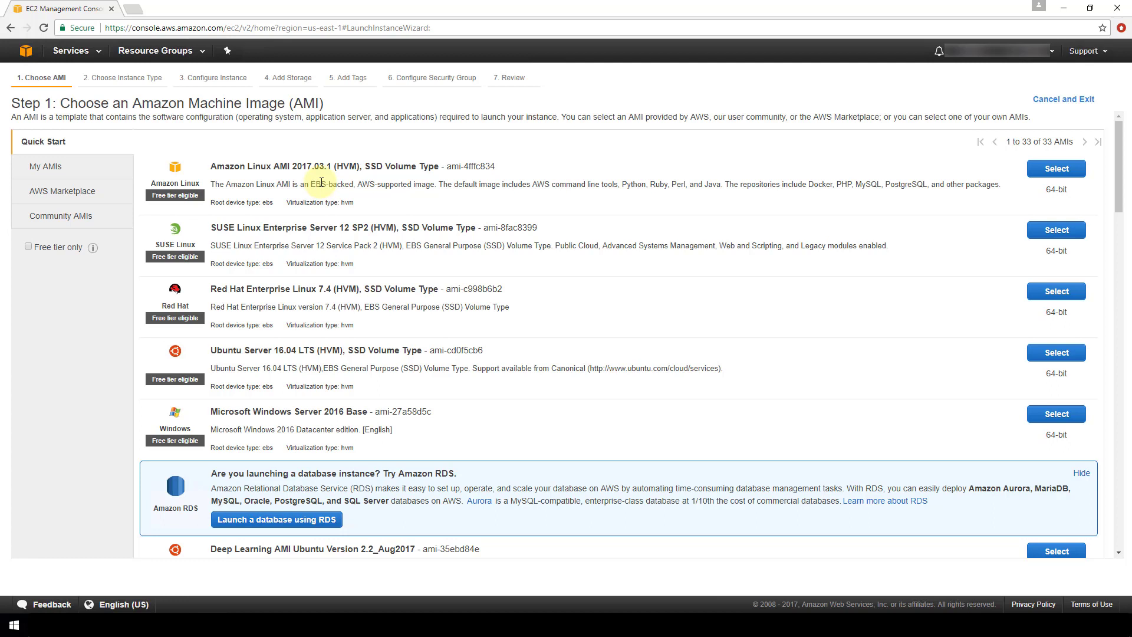
mouse_move(424, 291)
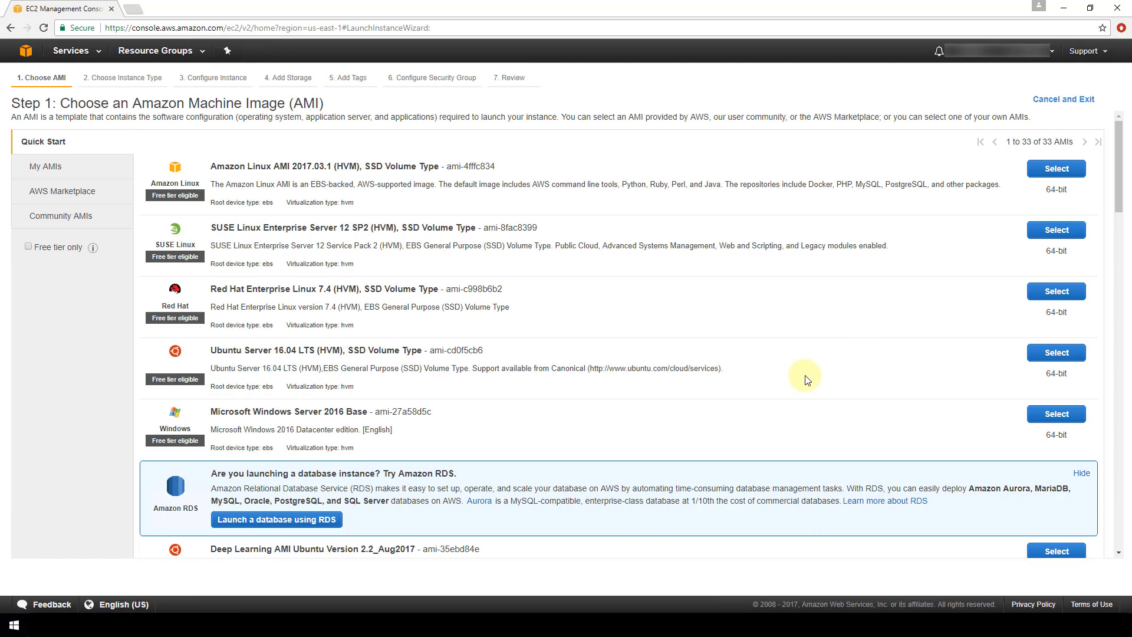
mouse_move(822, 381)
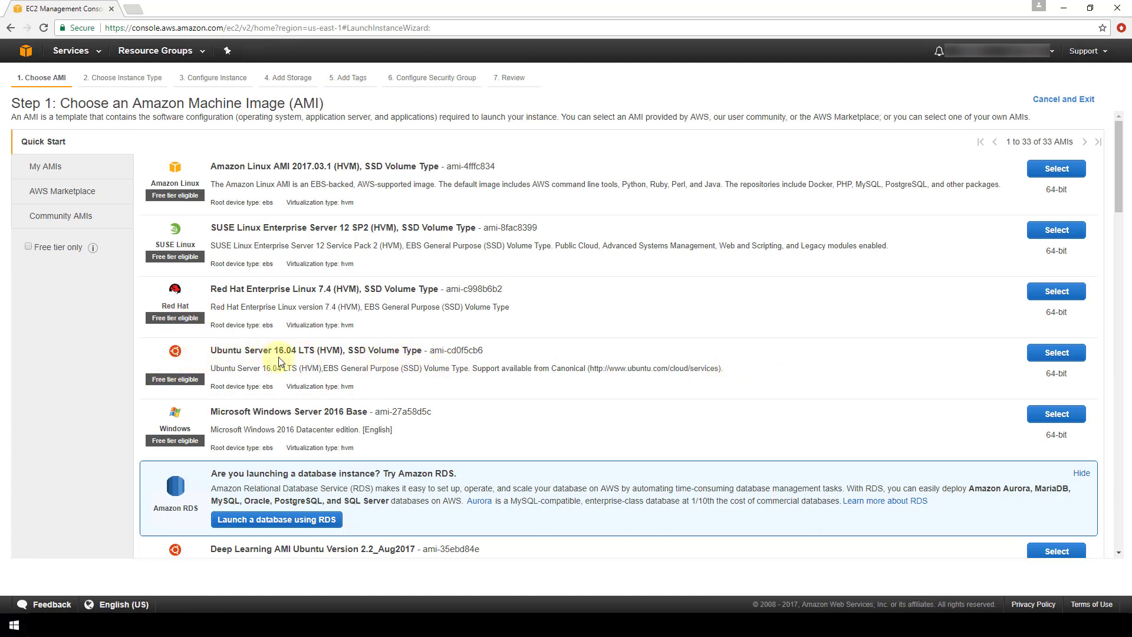
mouse_move(113, 384)
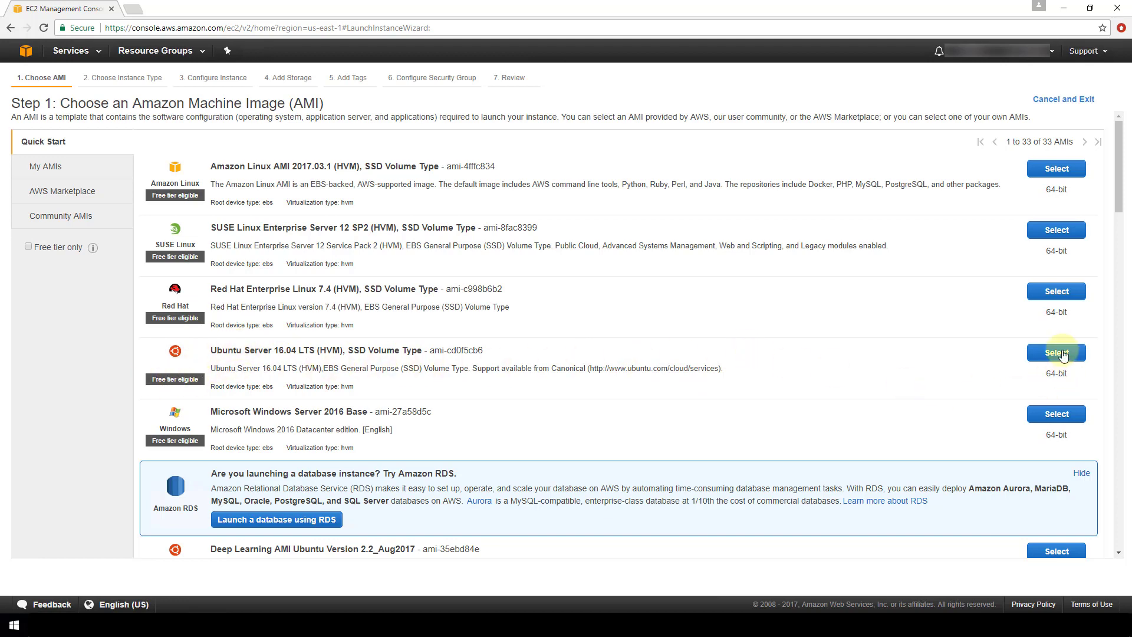
- Select Ubuntu Server 16.04 LTS as the machine image, landing on instance types with t2.micro checked
click(1054, 353)
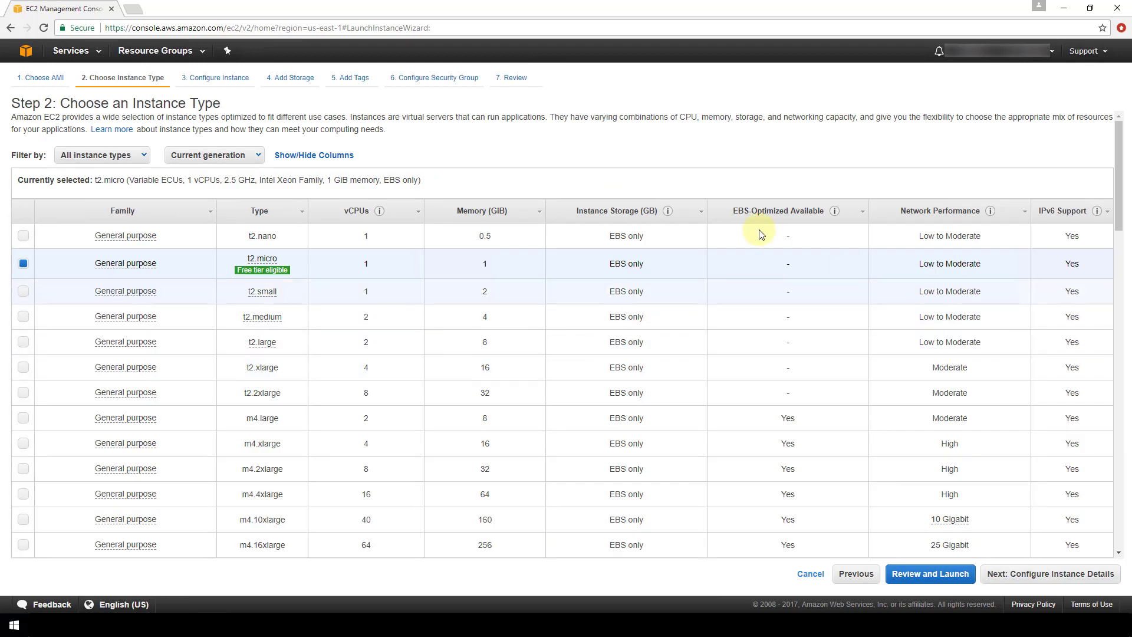
mouse_move(636, 133)
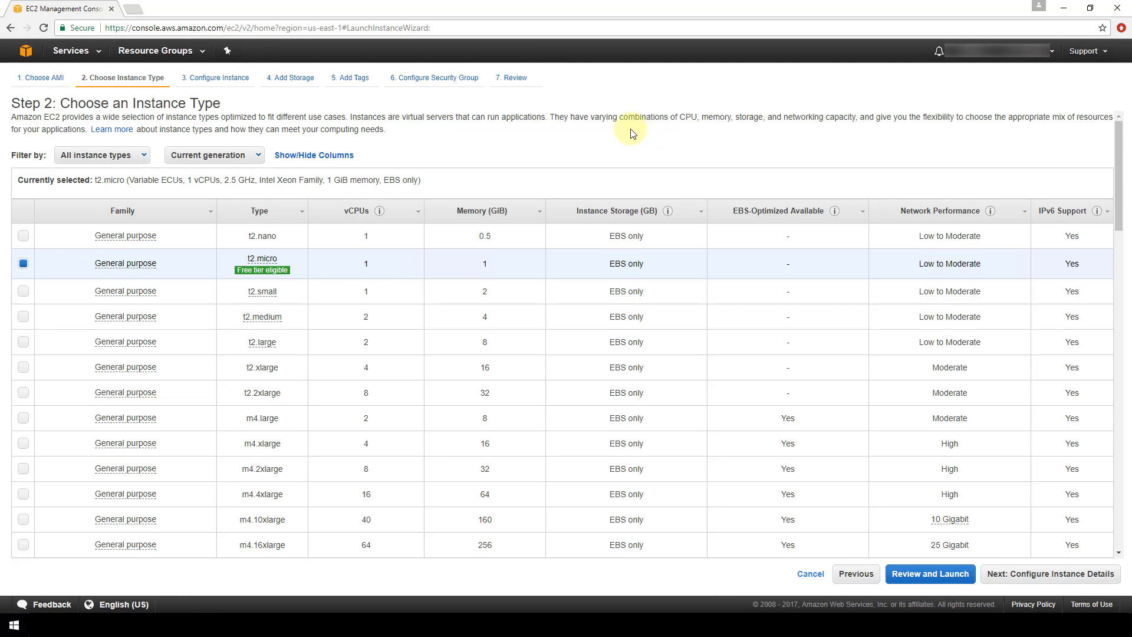
mouse_move(204, 248)
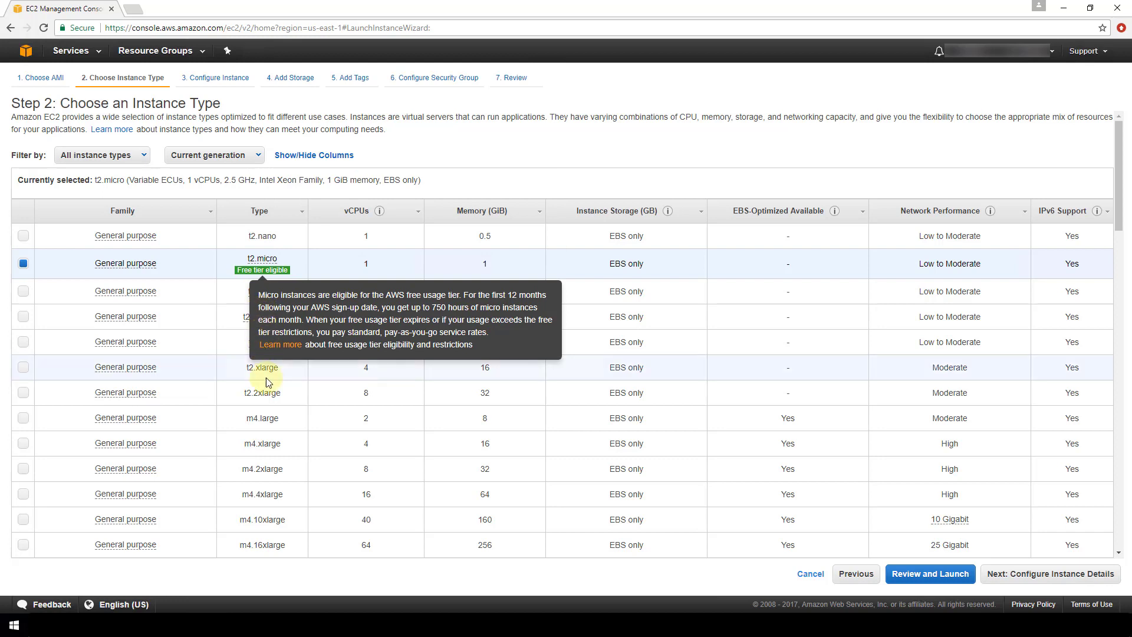
mouse_move(323, 256)
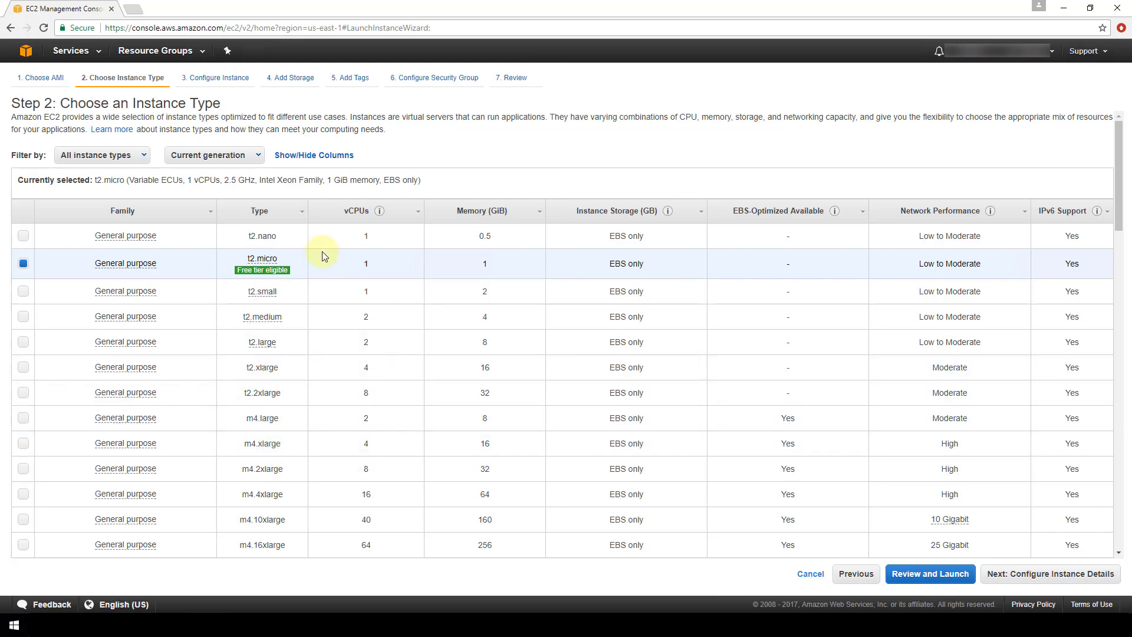
mouse_move(295, 242)
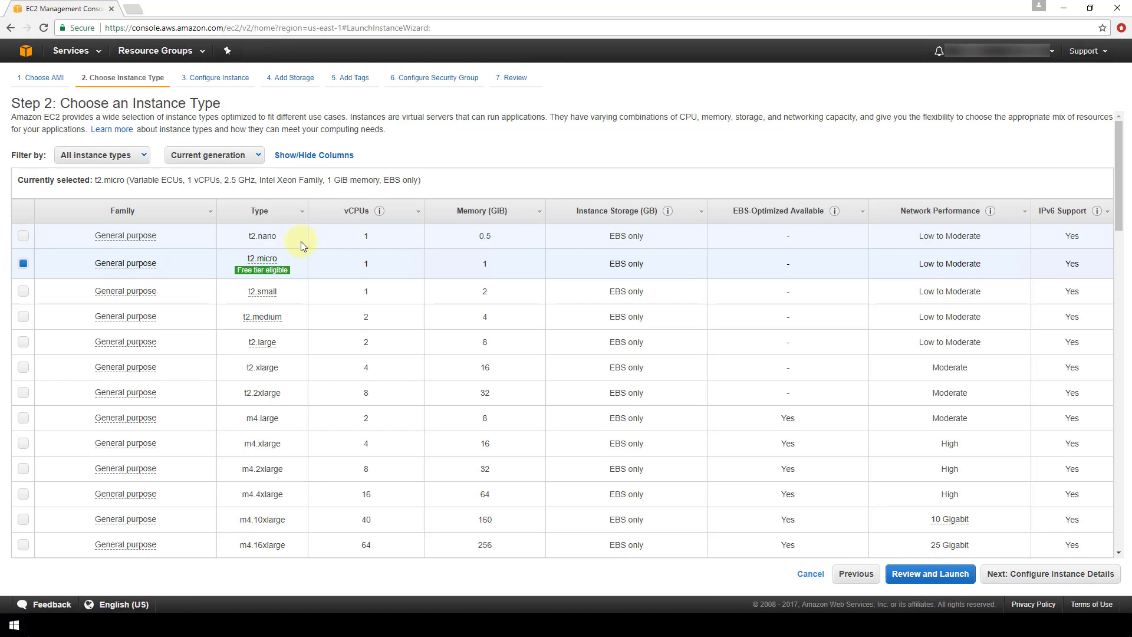
mouse_move(949, 262)
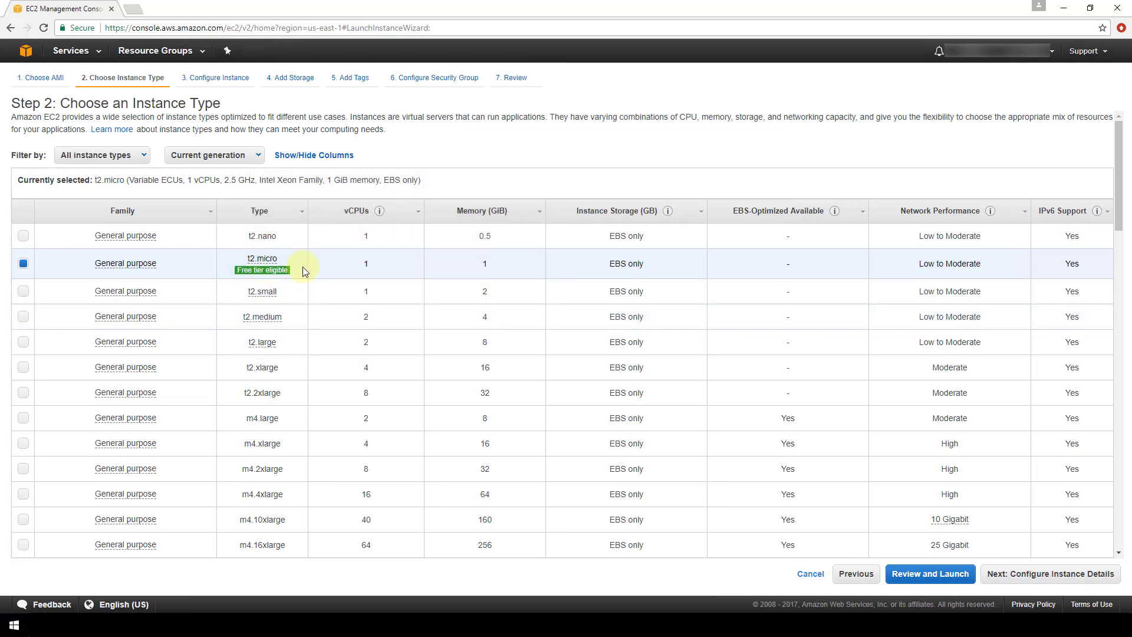
mouse_move(345, 271)
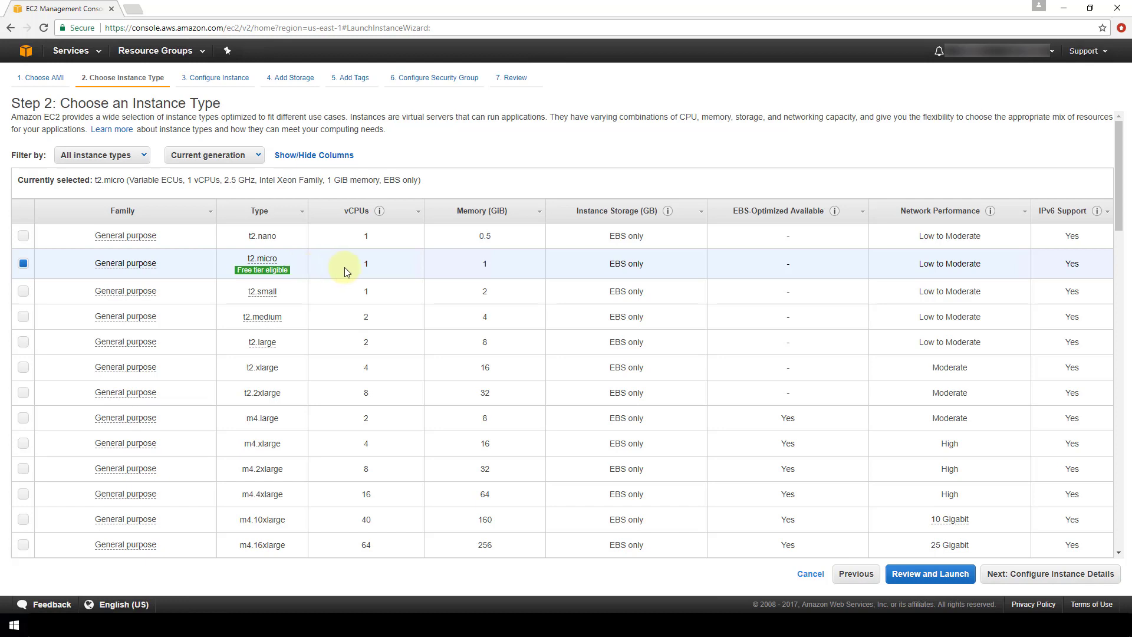
mouse_move(507, 269)
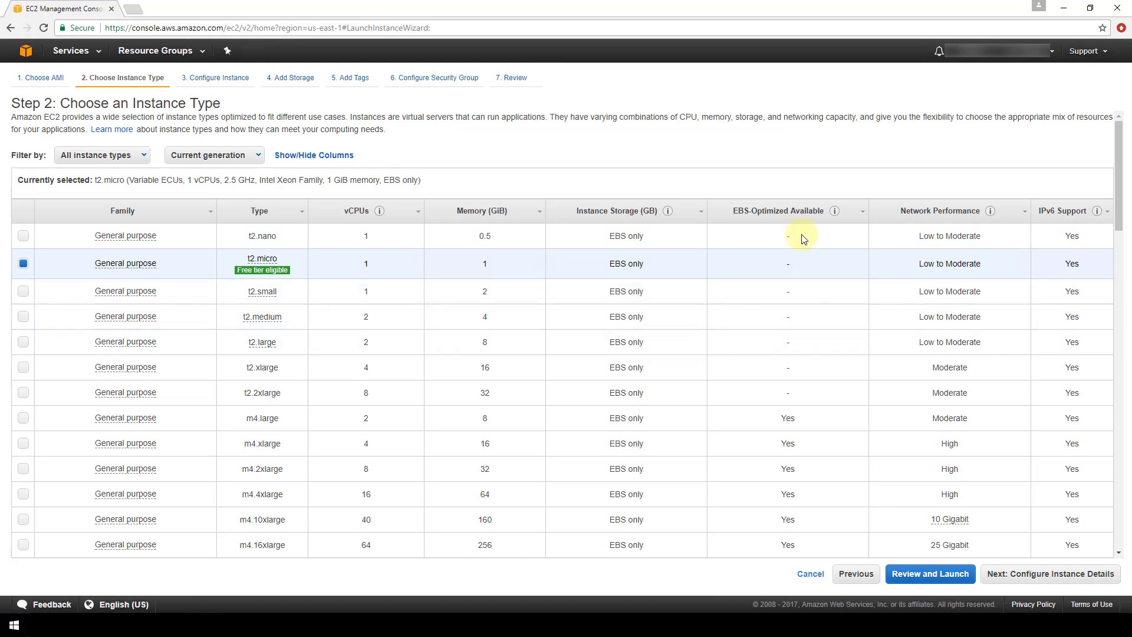
mouse_move(1088, 222)
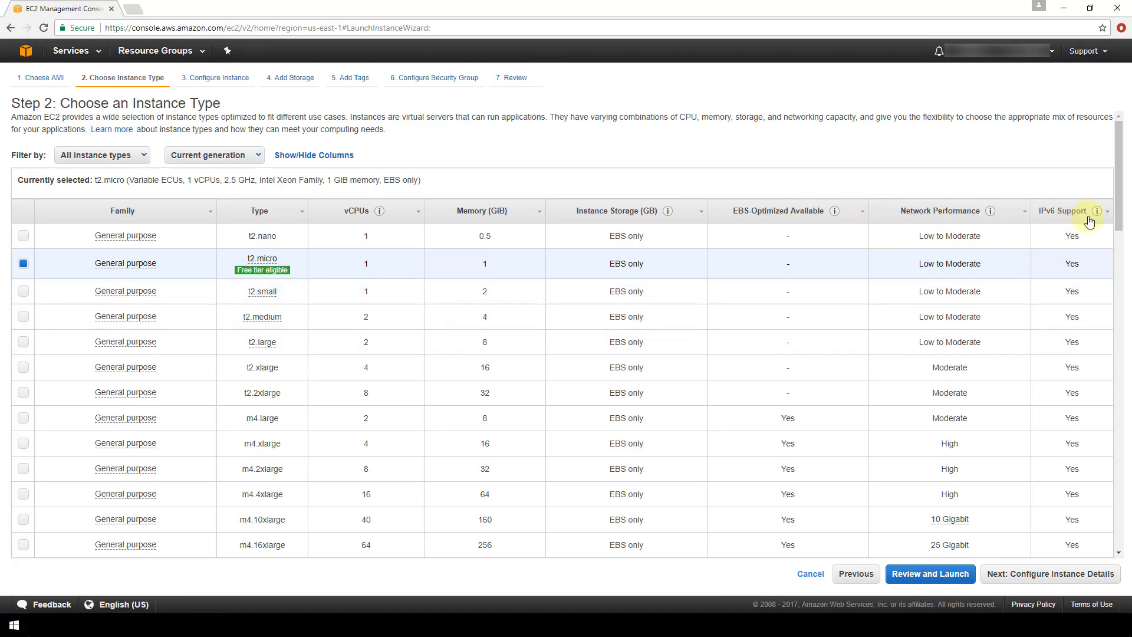
mouse_move(369, 345)
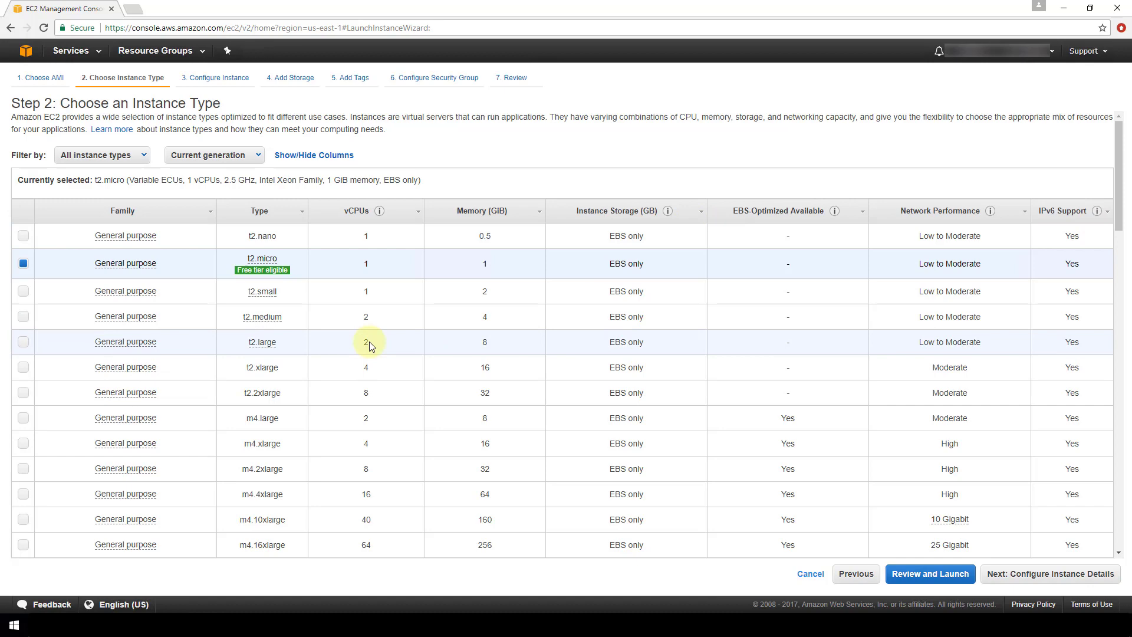
mouse_move(321, 284)
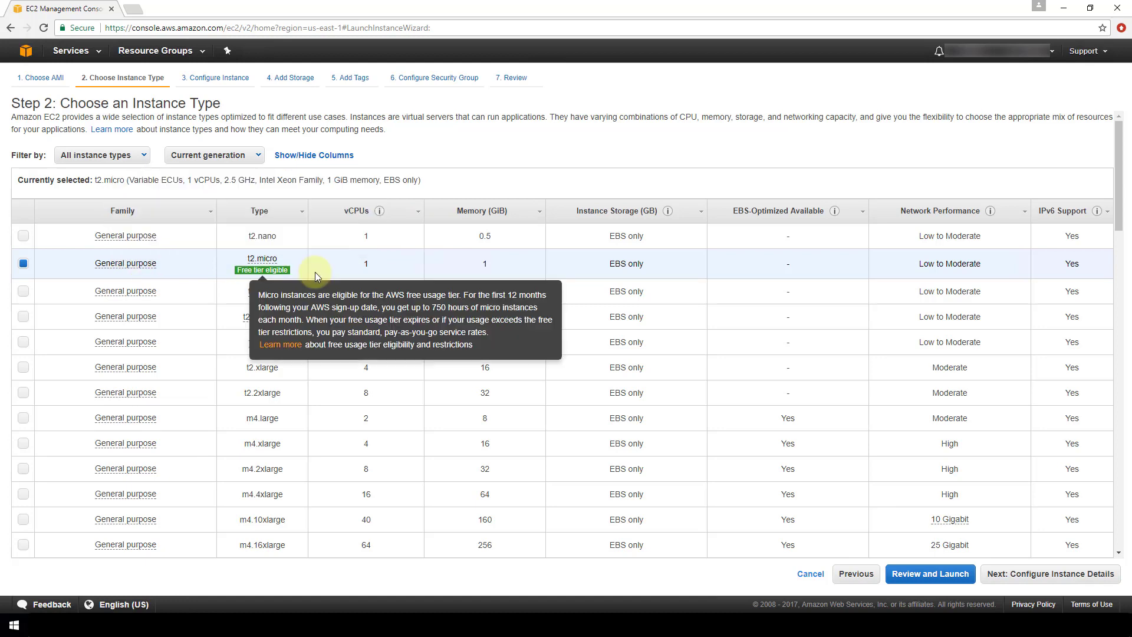
mouse_move(498, 263)
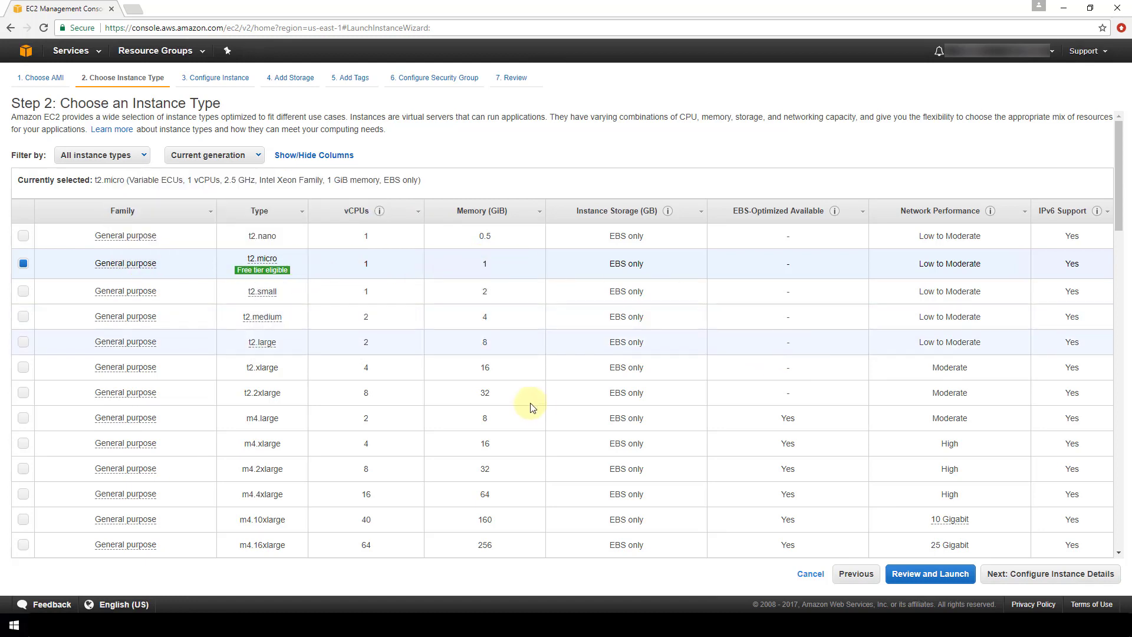
mouse_move(1034, 578)
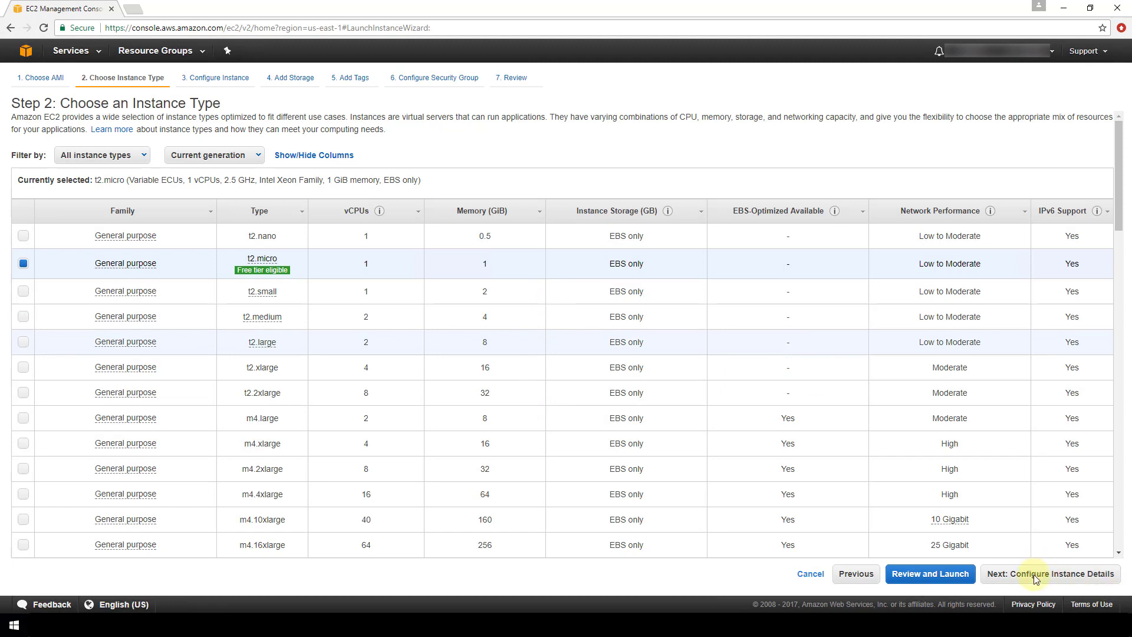
- Keep instance details at defaults (one instance, default VPC, no IAM role) and advance to Add Storage
click(1049, 573)
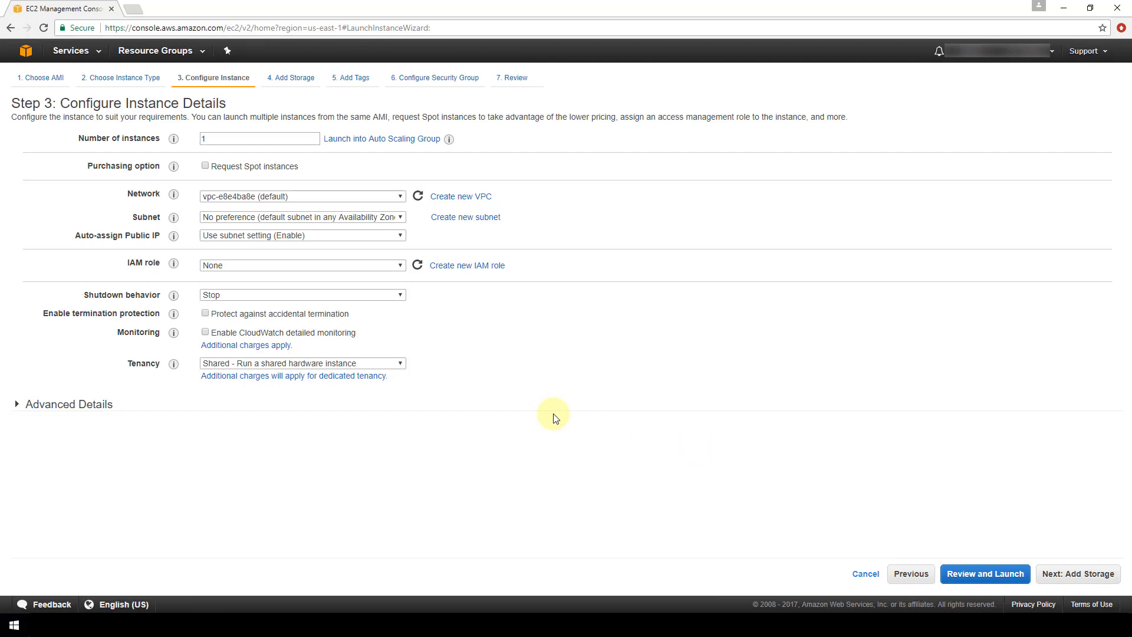
mouse_move(632, 416)
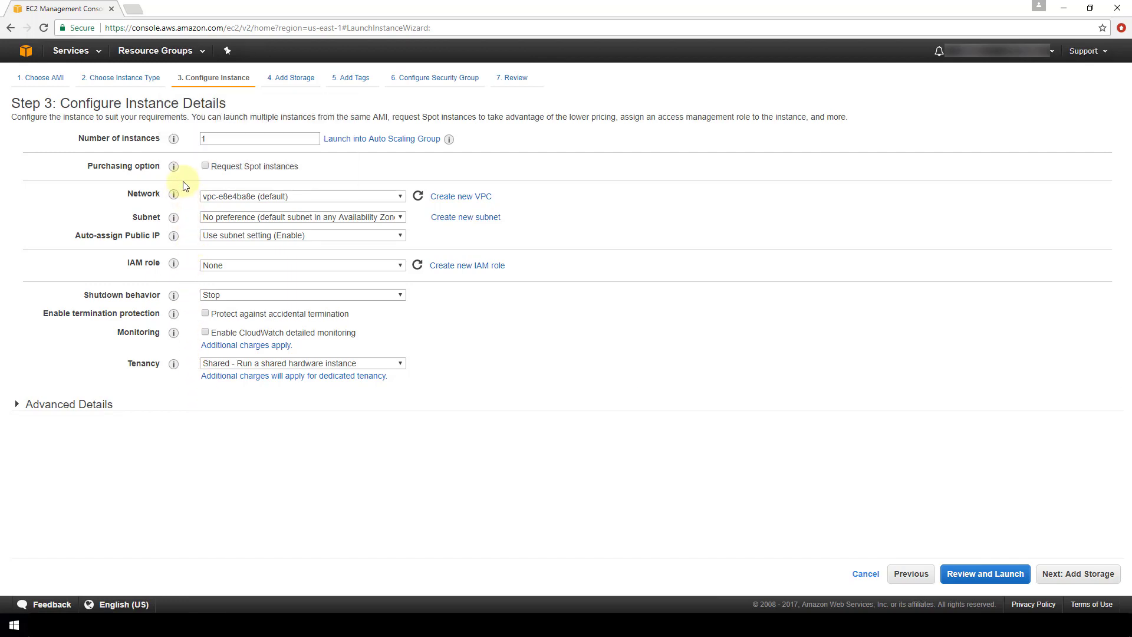
mouse_move(187, 211)
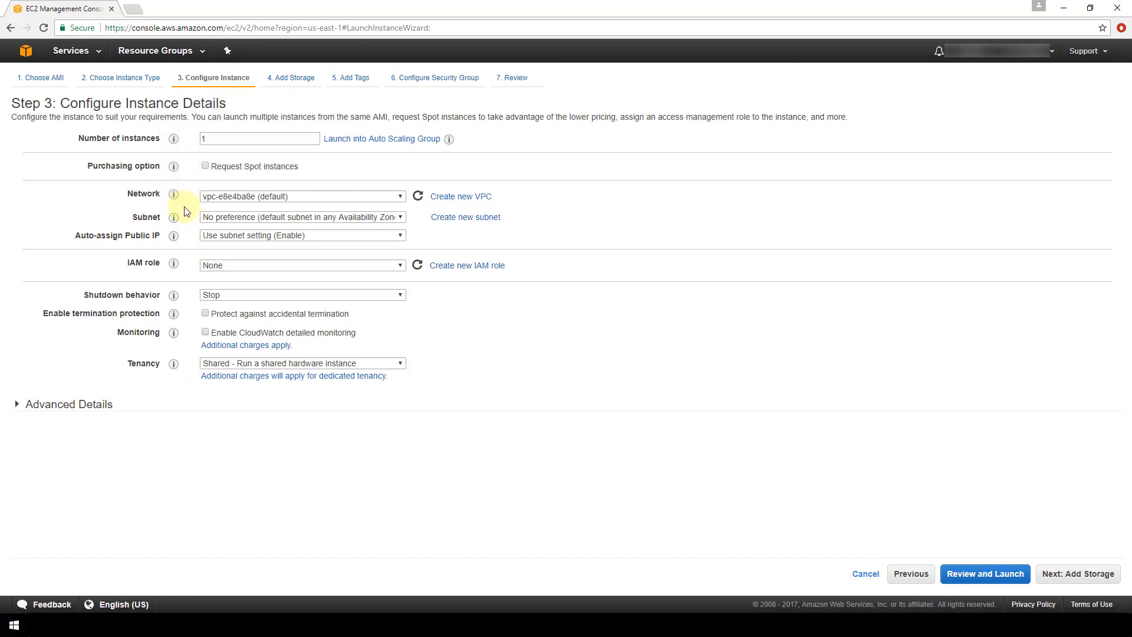
mouse_move(174, 217)
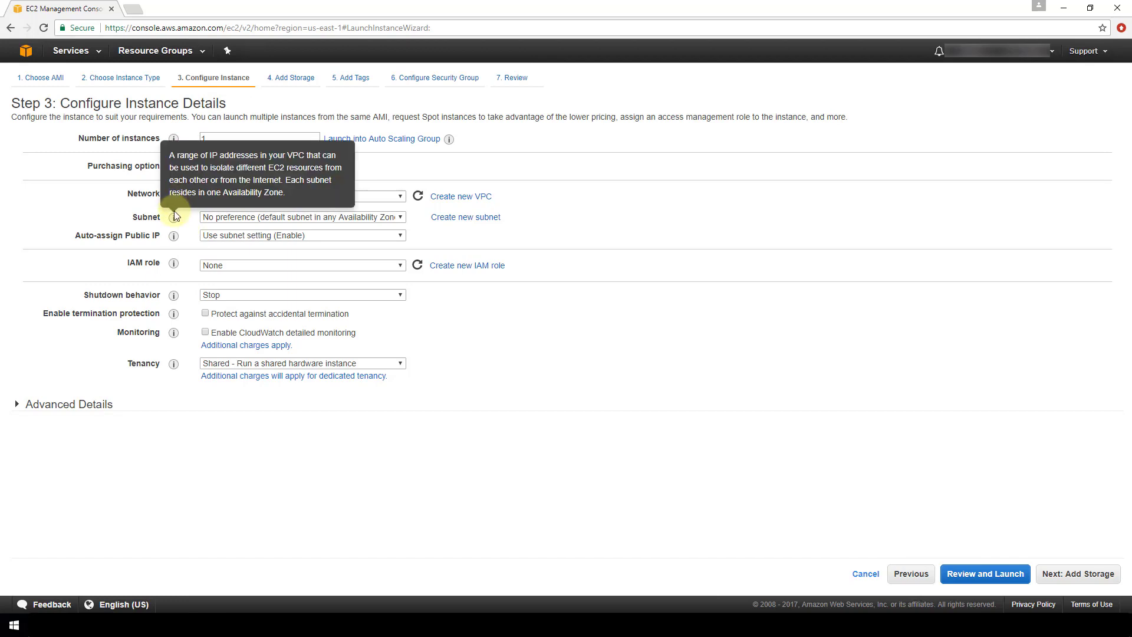
mouse_move(174, 237)
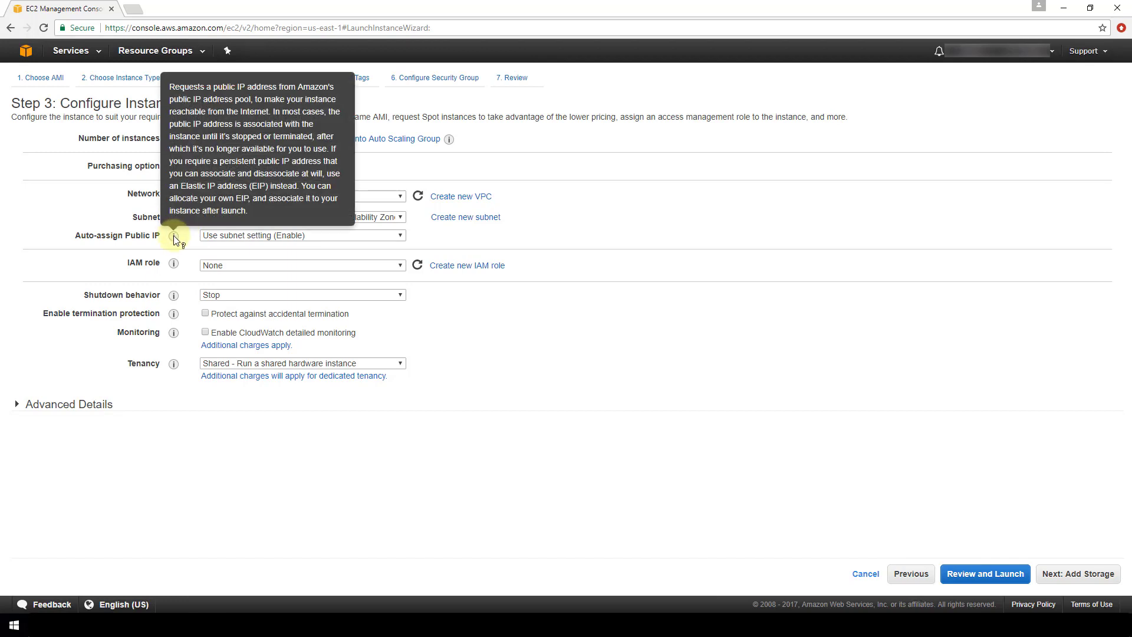
mouse_move(173, 261)
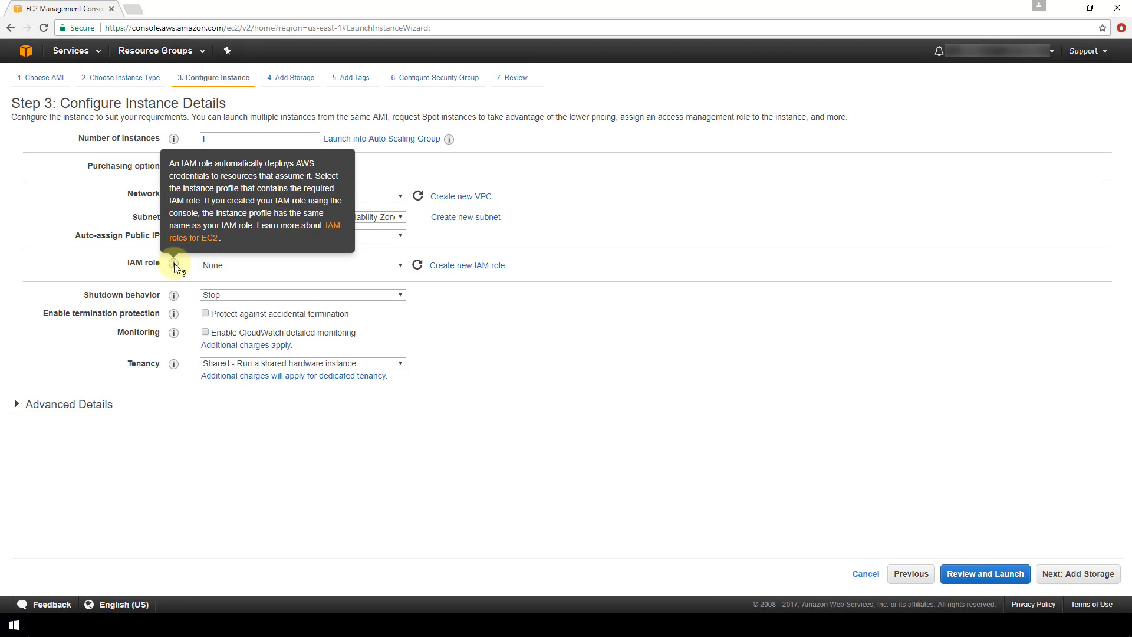
mouse_move(191, 280)
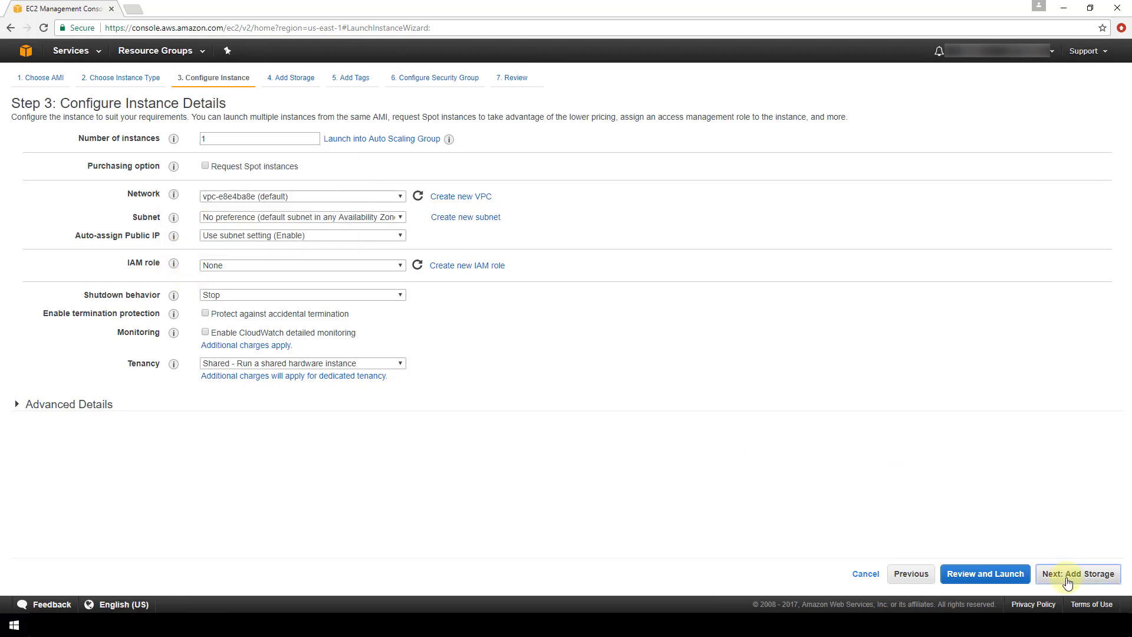
click(1077, 575)
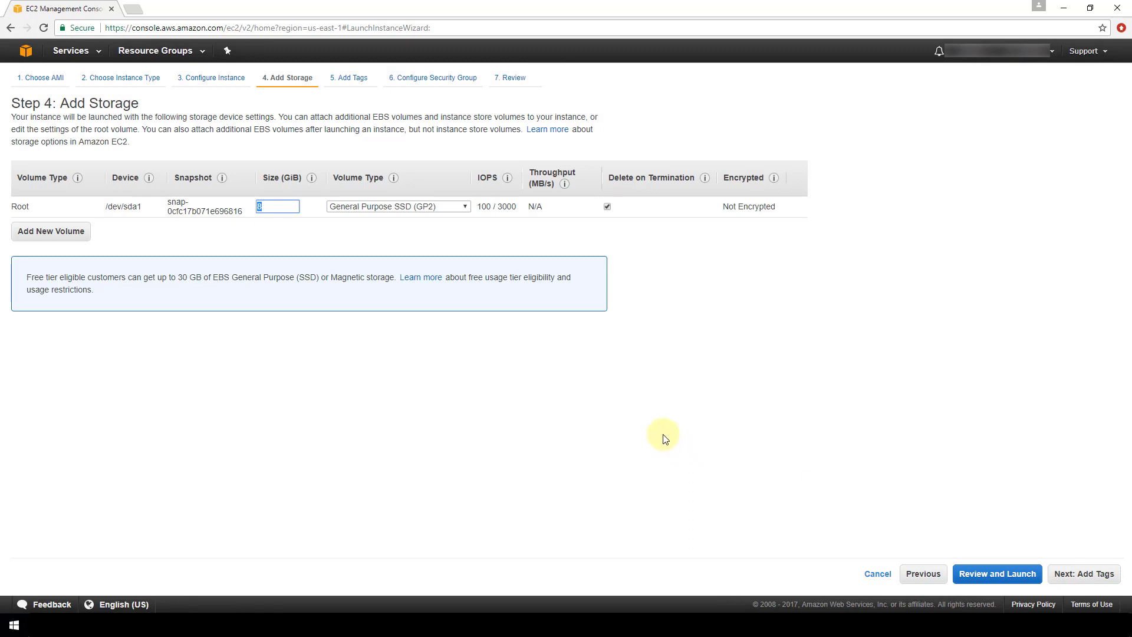
mouse_move(309, 235)
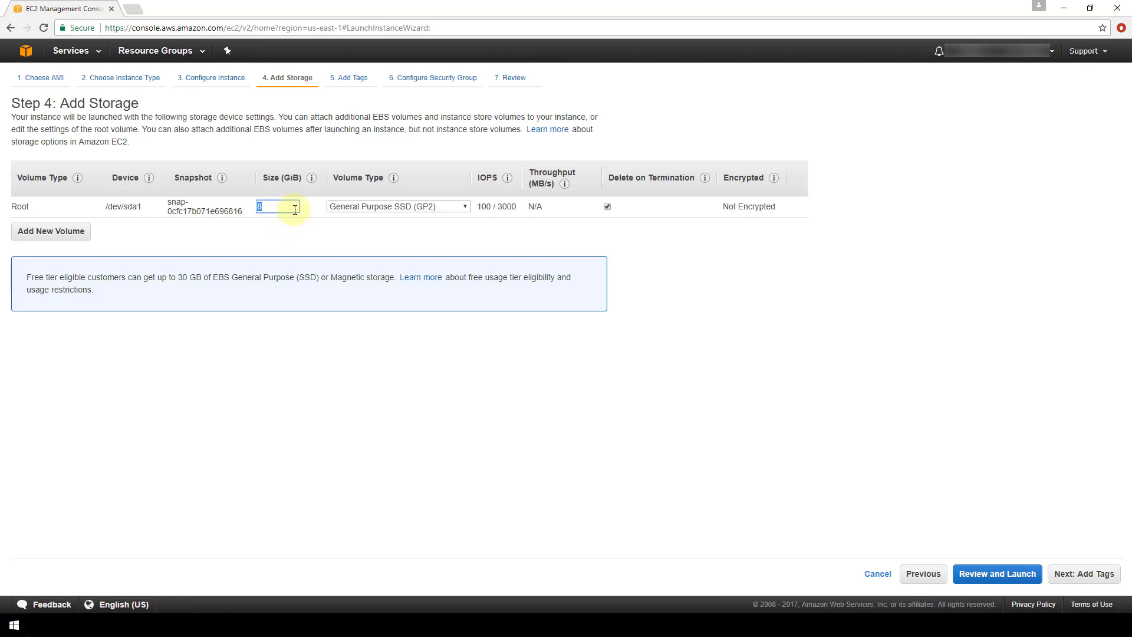
- Try a 4 GiB root volume, see it rejected as smaller than the snapshot, and restore 8 GiB
text(4)
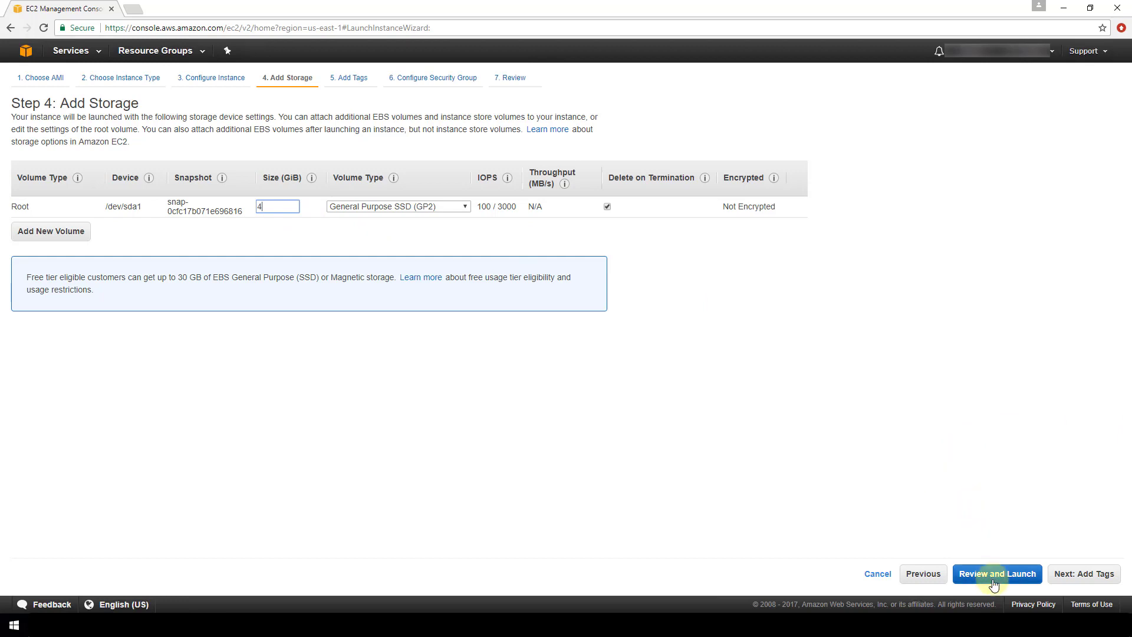
click(997, 573)
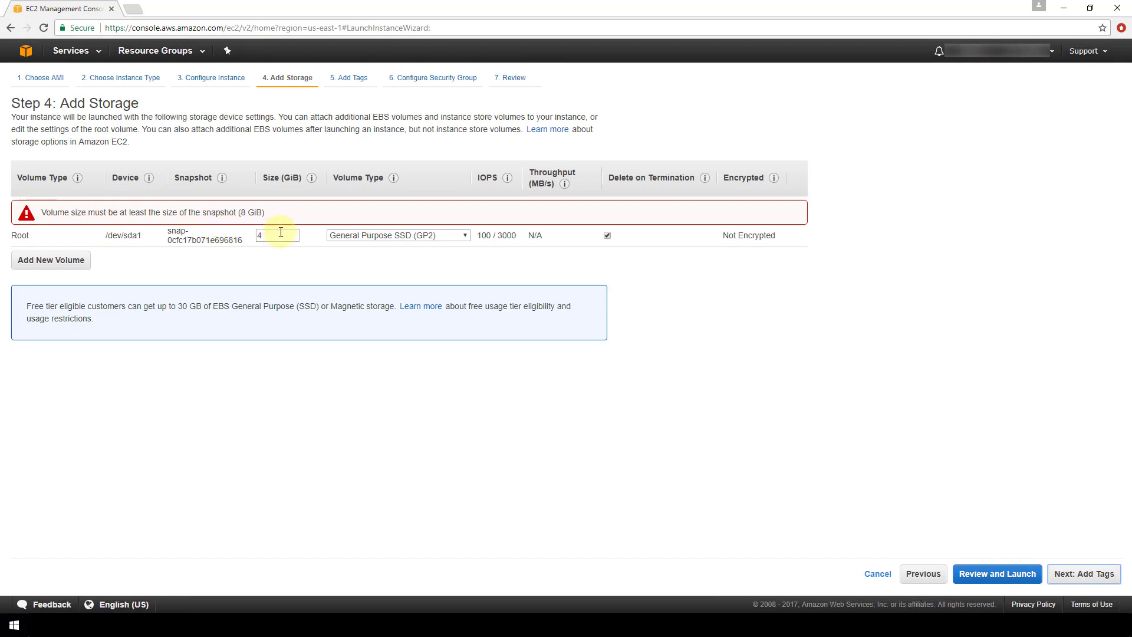
text(8)
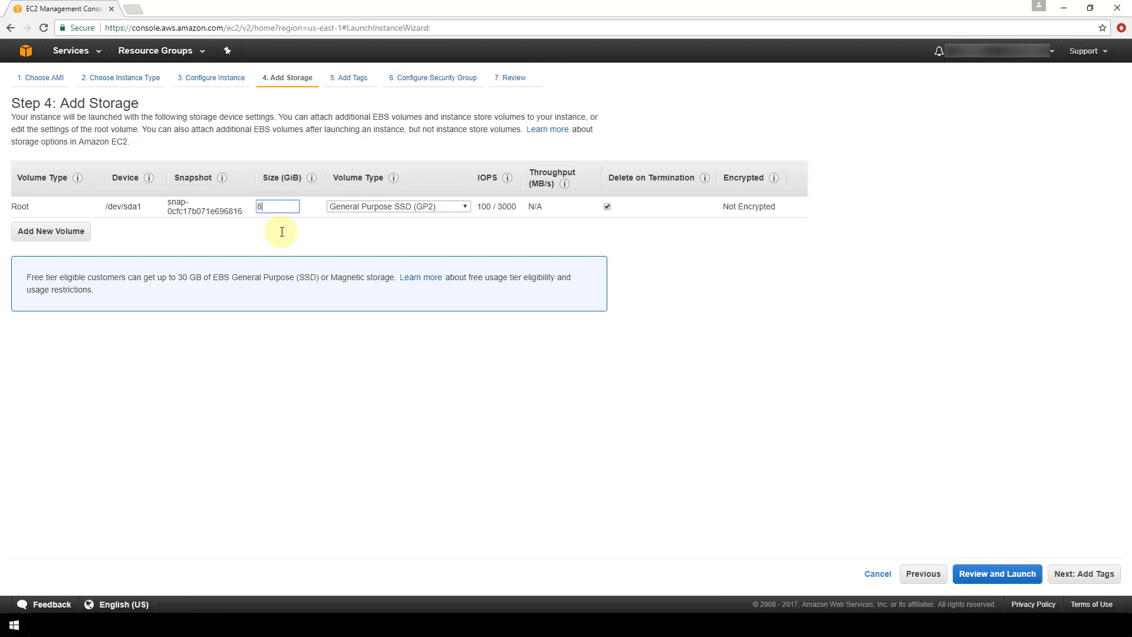
mouse_move(307, 230)
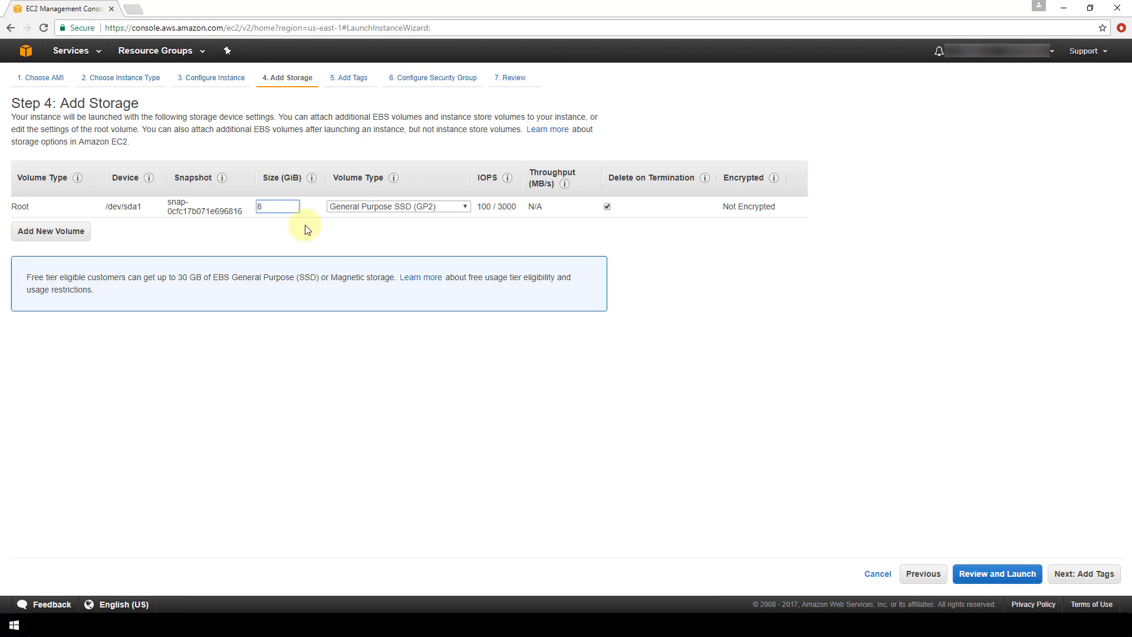
mouse_move(301, 224)
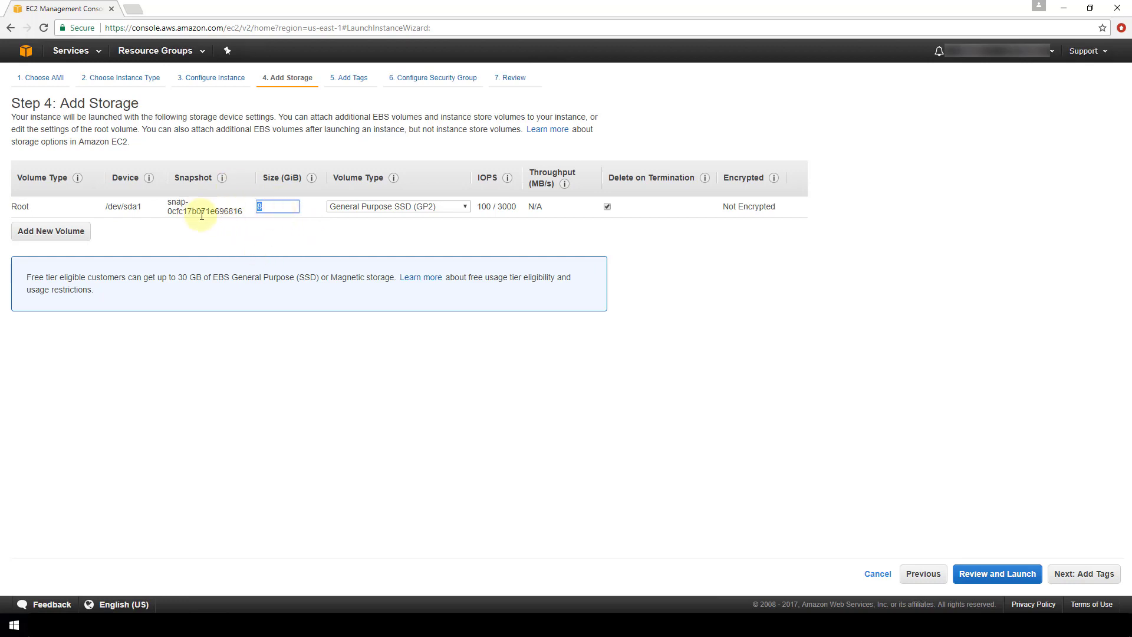
- Advance to Step 5: Add Tags, leaving the instance with no tags
click(1082, 573)
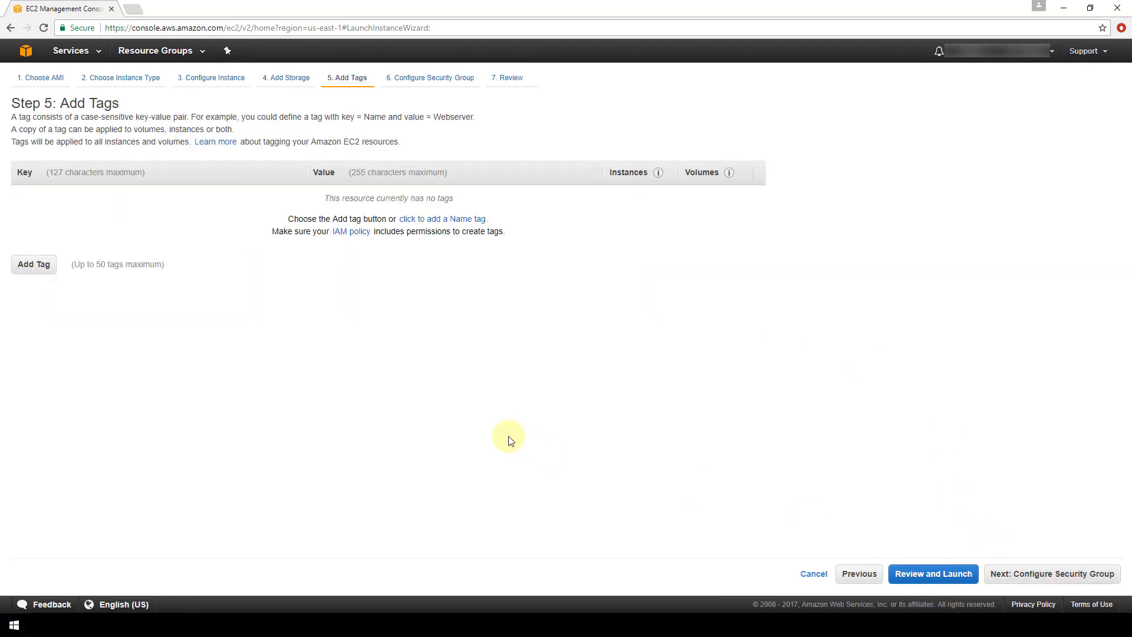
mouse_move(581, 251)
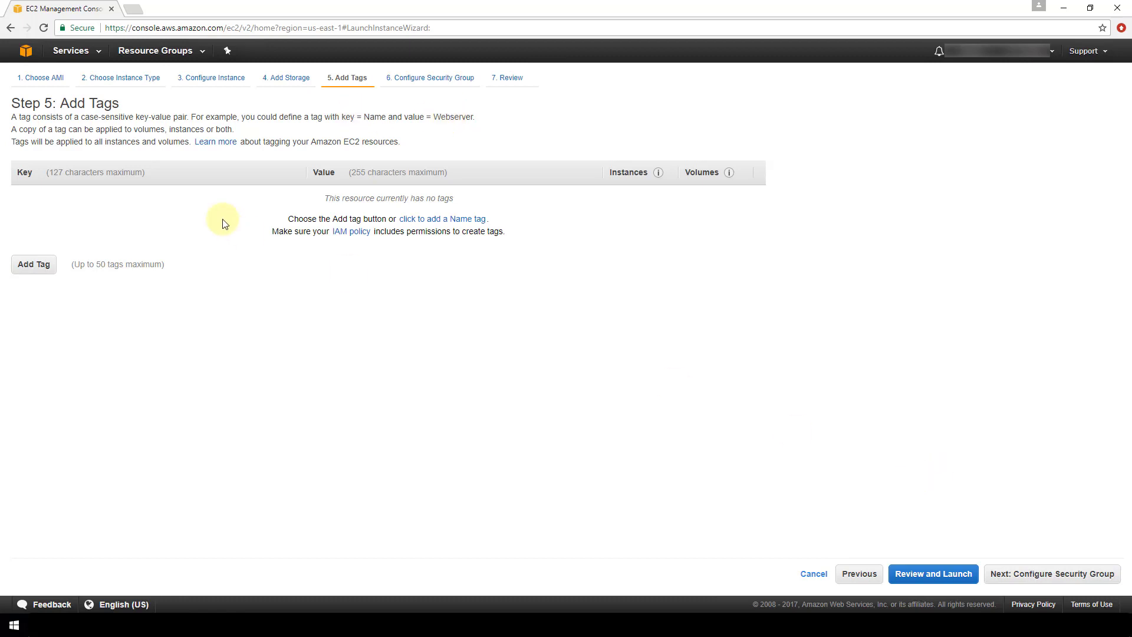
mouse_move(734, 412)
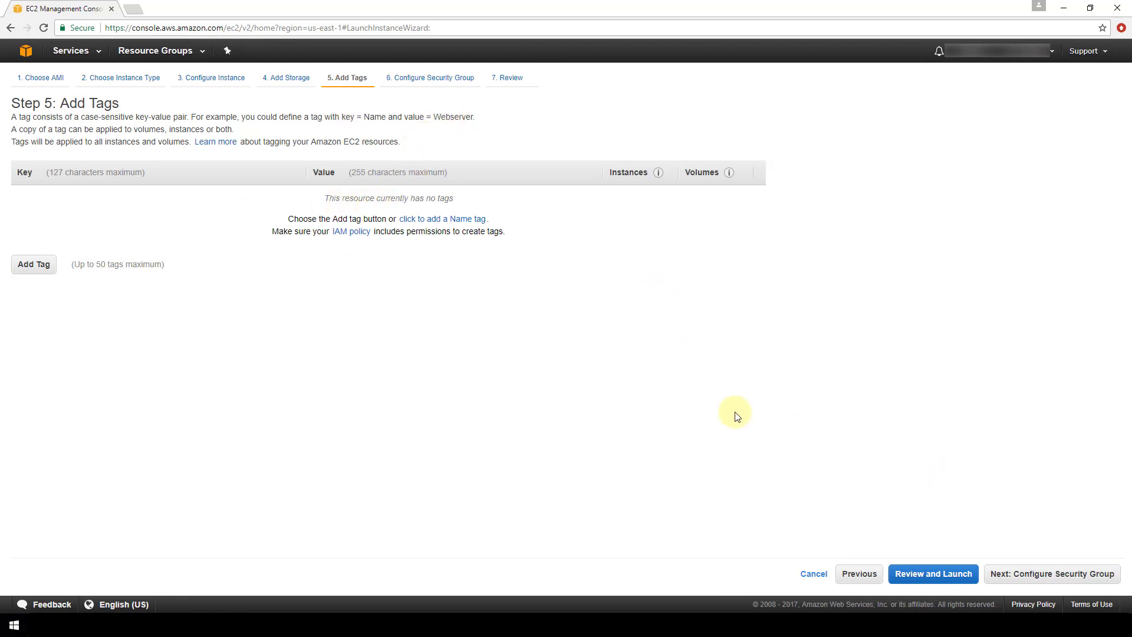
- Keep security group launch-wizard-1 with its SSH port 22 rule from 0.0.0.0/0 and proceed to Step 7 review
click(1051, 573)
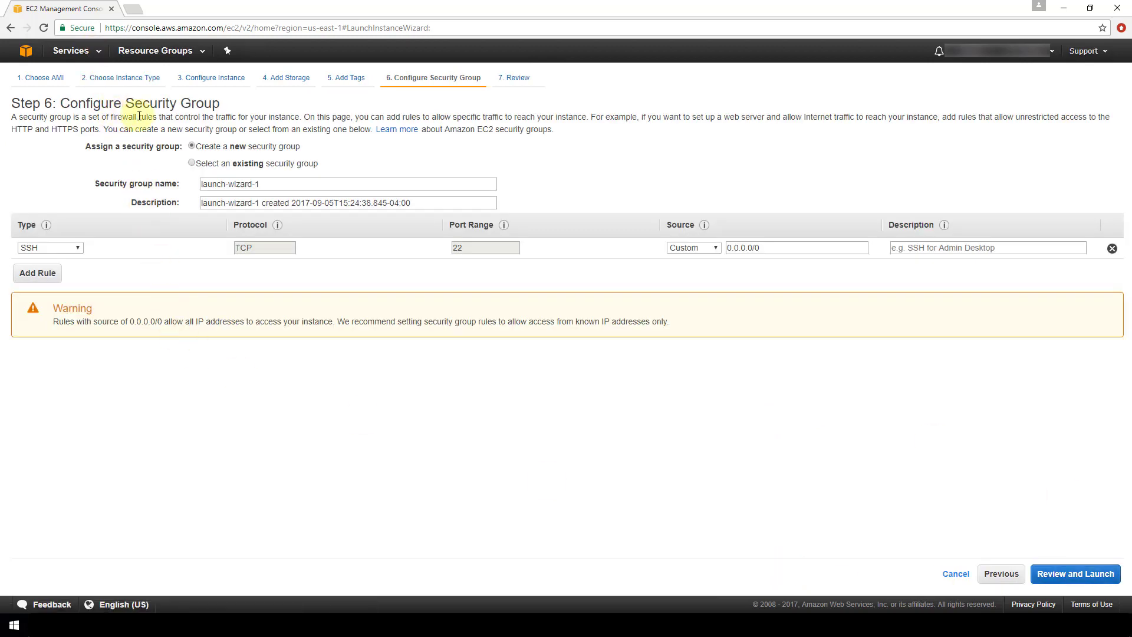
mouse_move(435, 365)
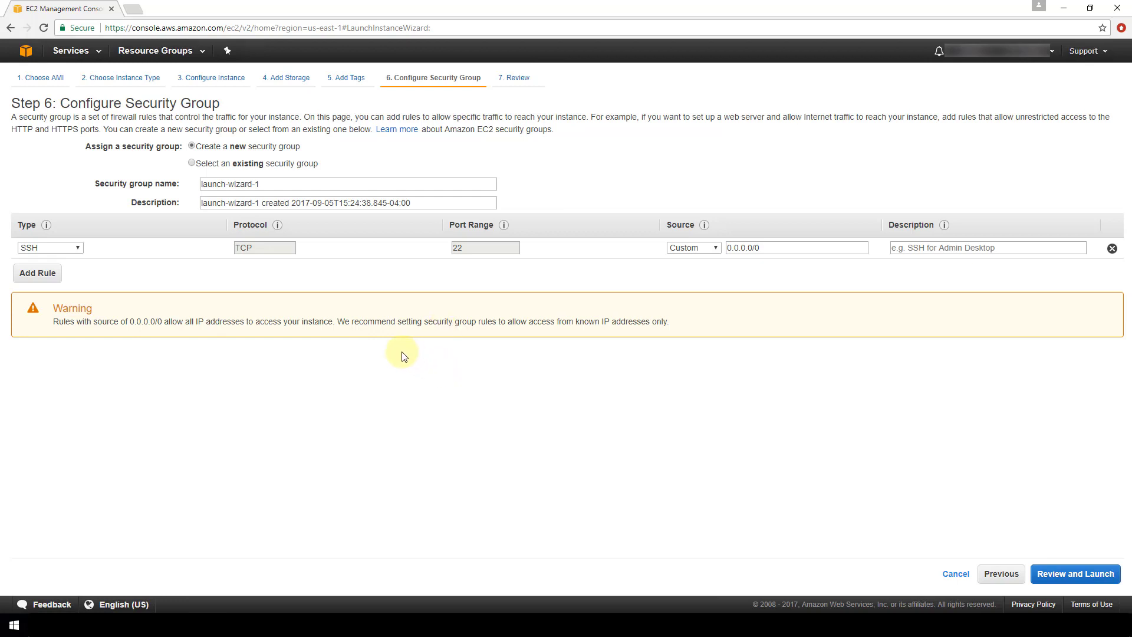
mouse_move(399, 352)
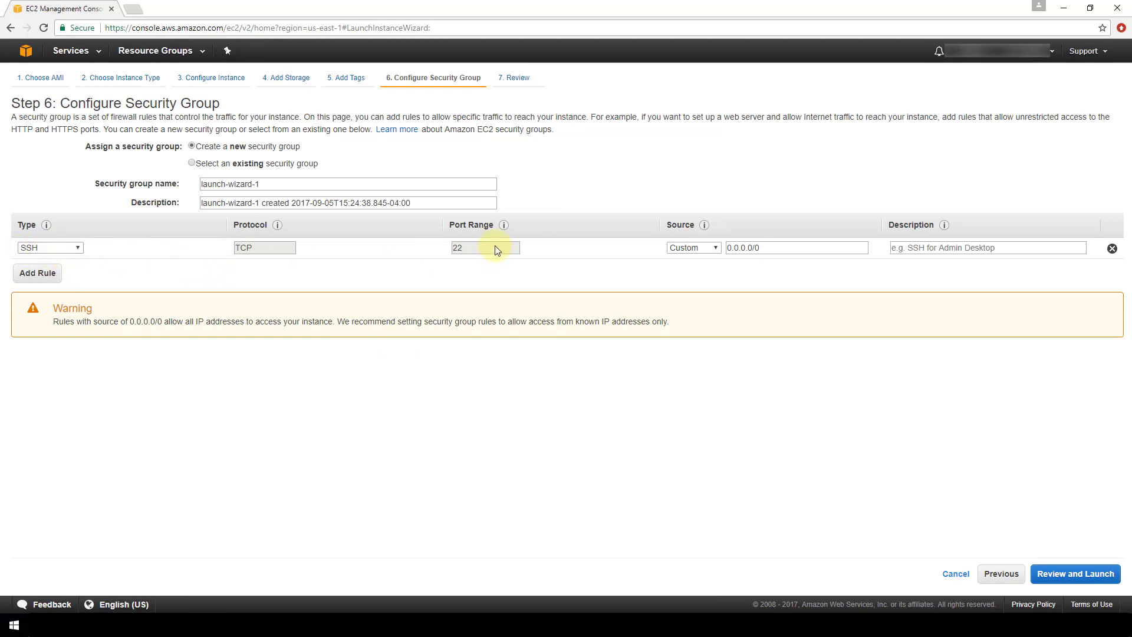
click(796, 247)
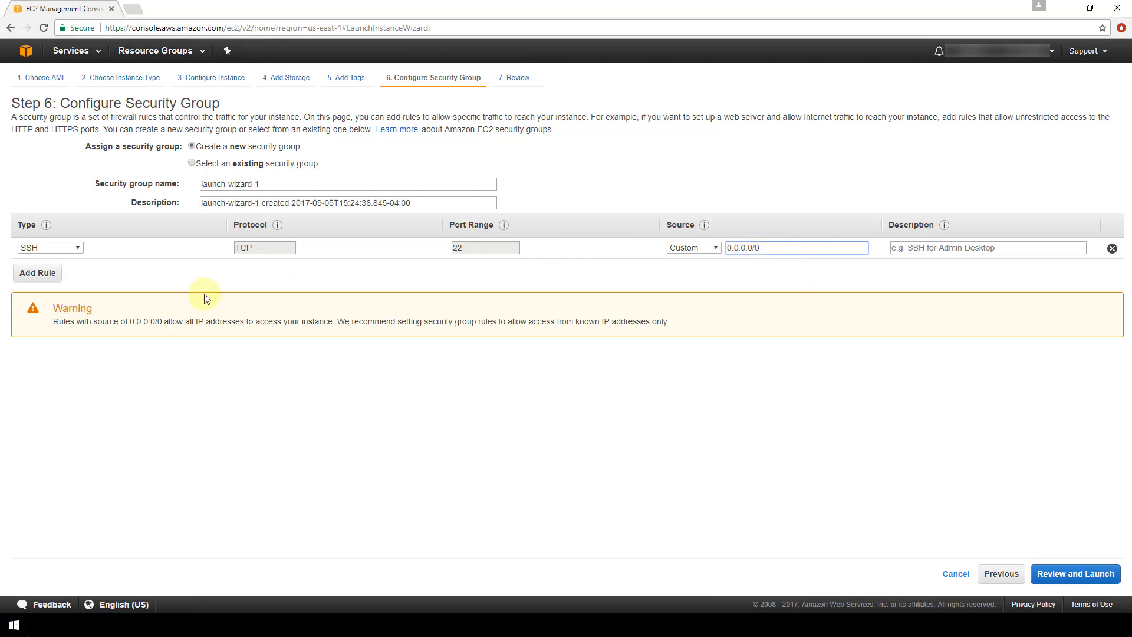
mouse_move(171, 281)
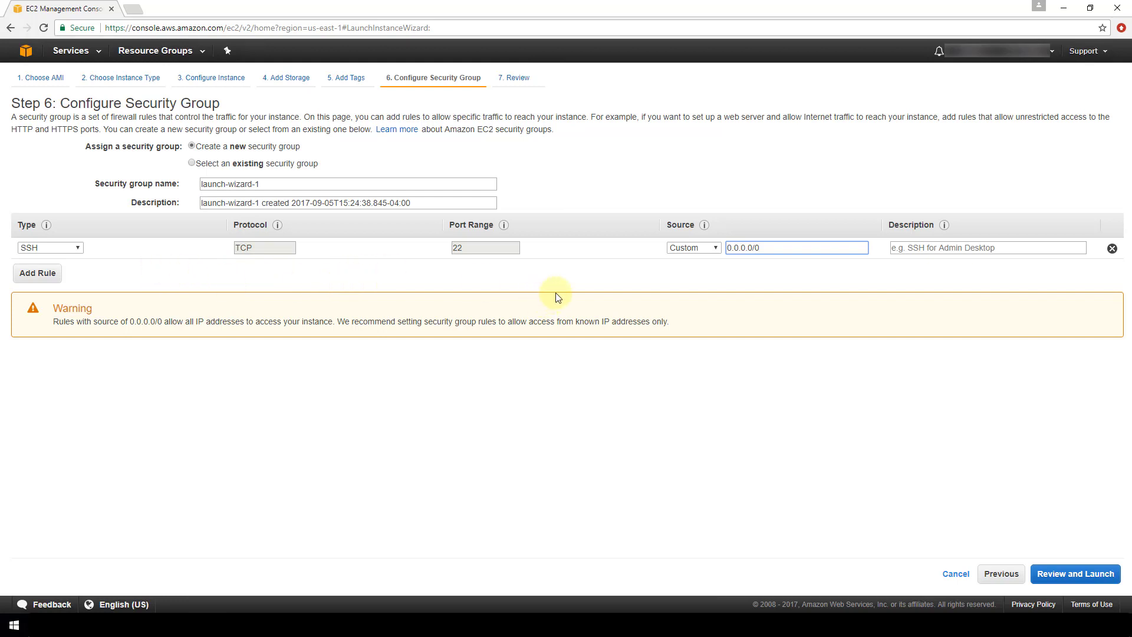
mouse_move(579, 306)
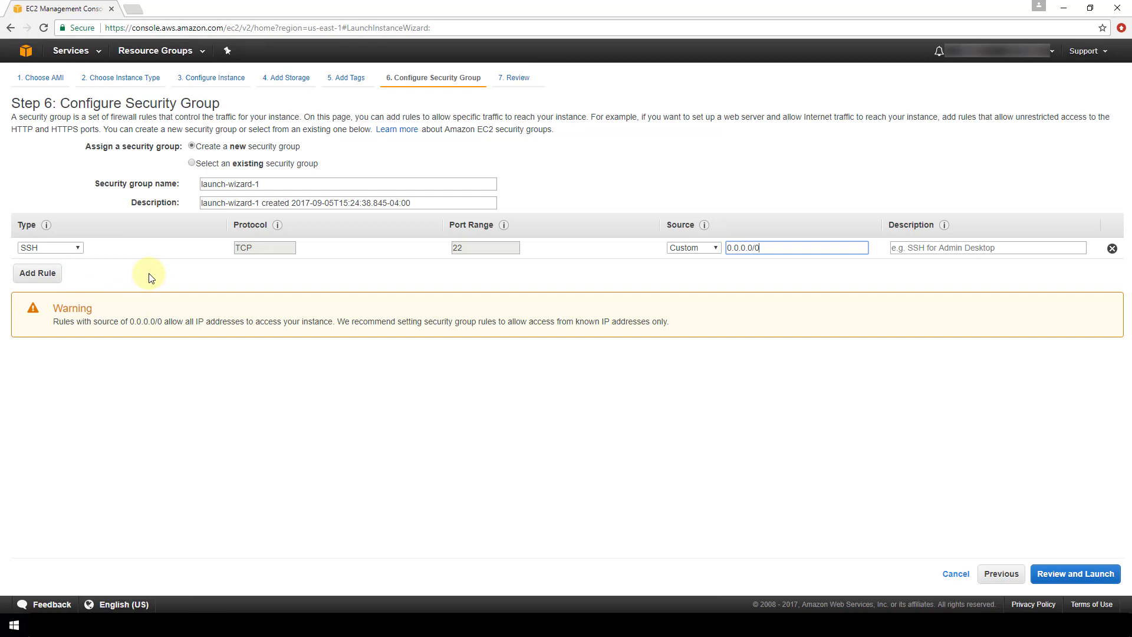
mouse_move(1002, 282)
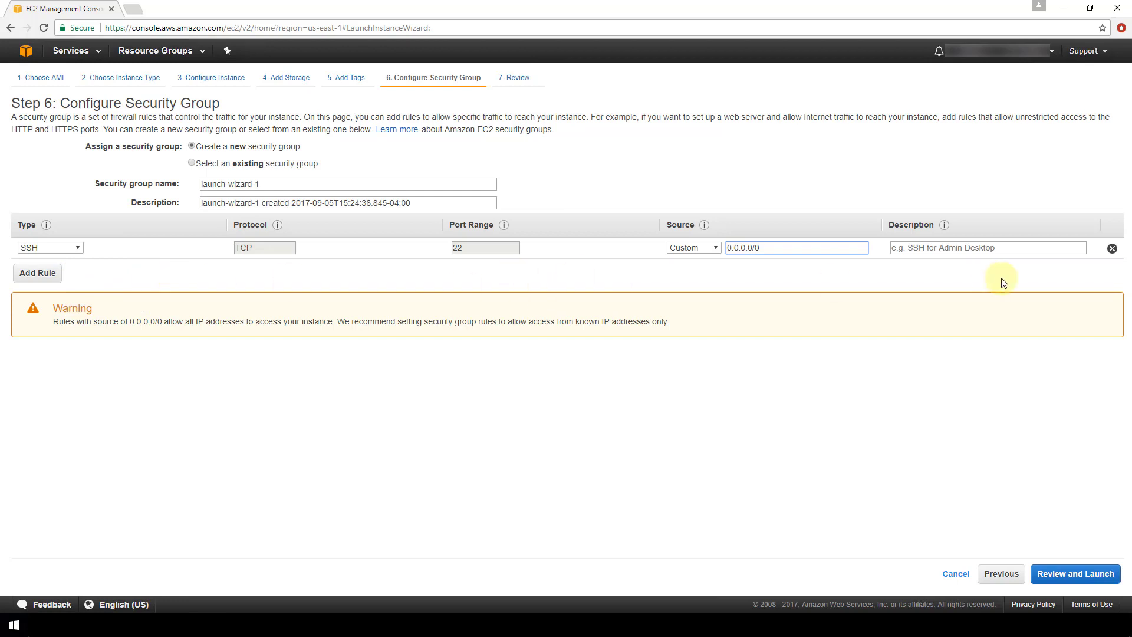
mouse_move(587, 280)
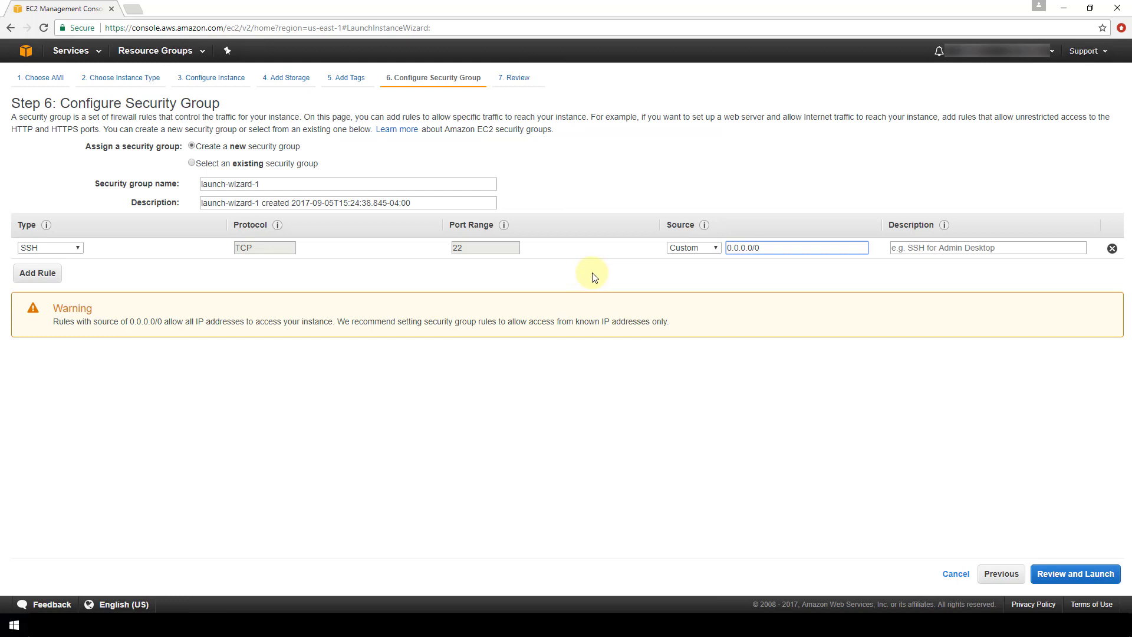
click(50, 247)
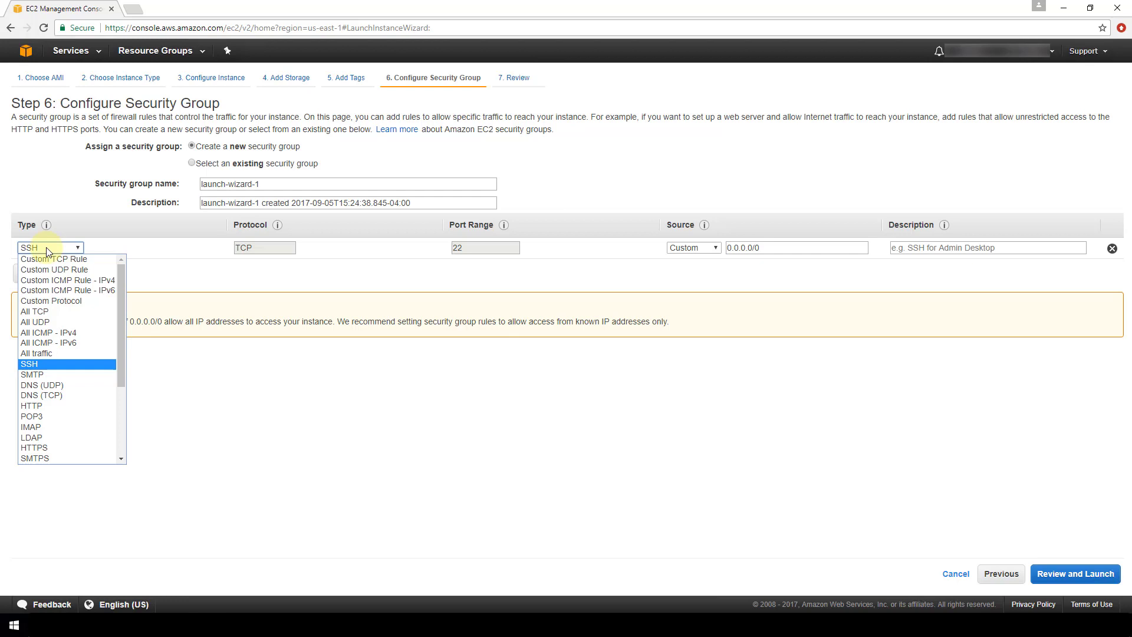
click(29, 364)
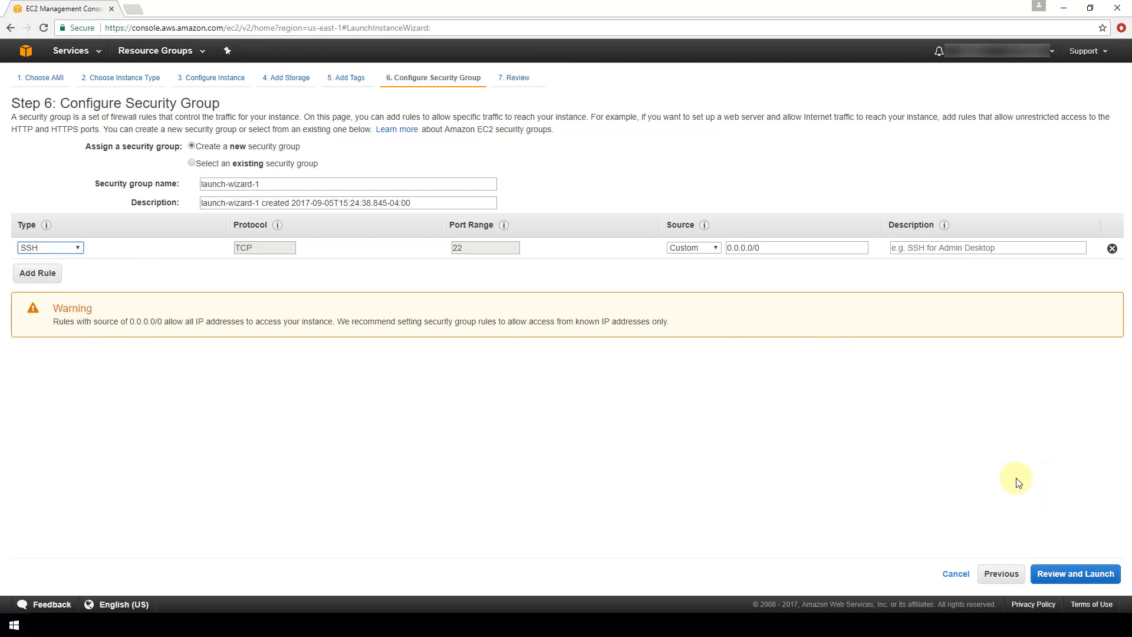
click(1074, 573)
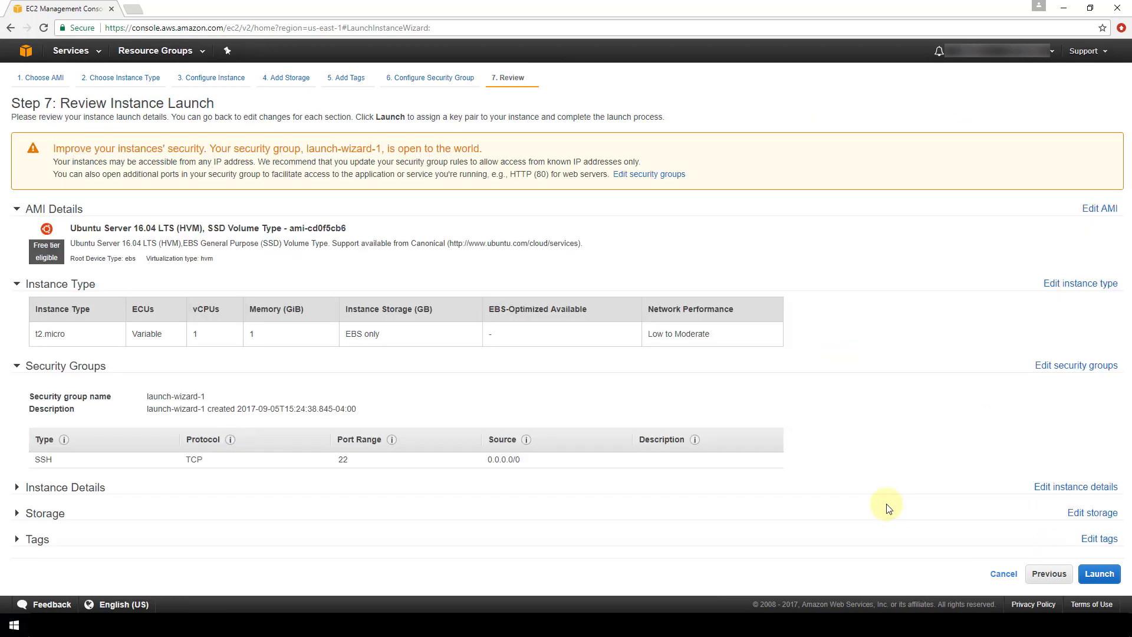
mouse_move(833, 475)
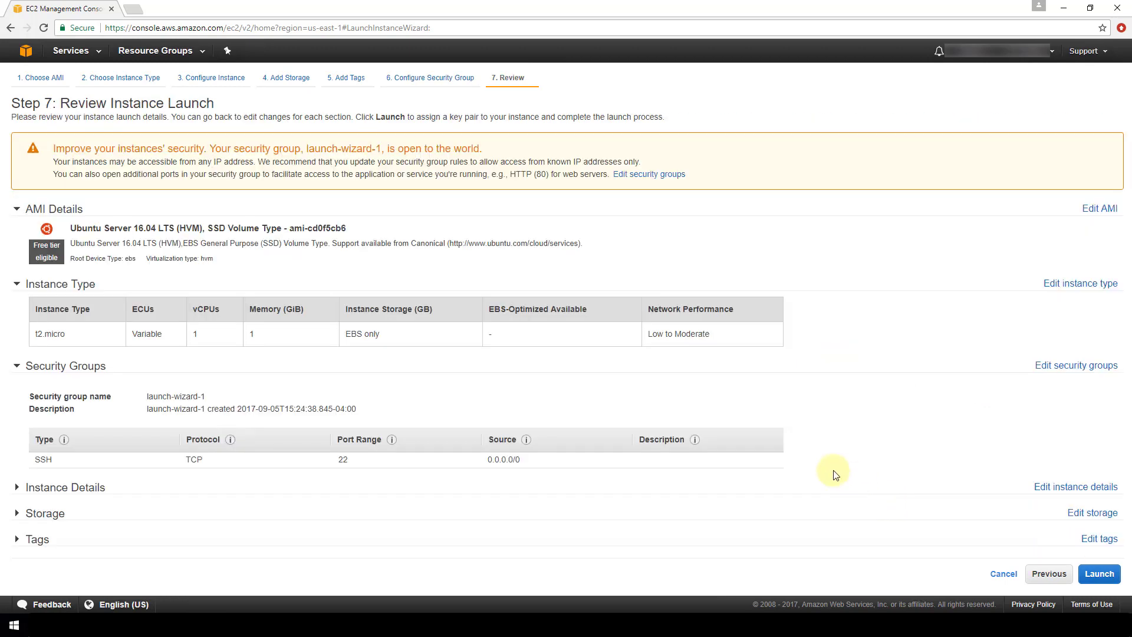
mouse_move(297, 280)
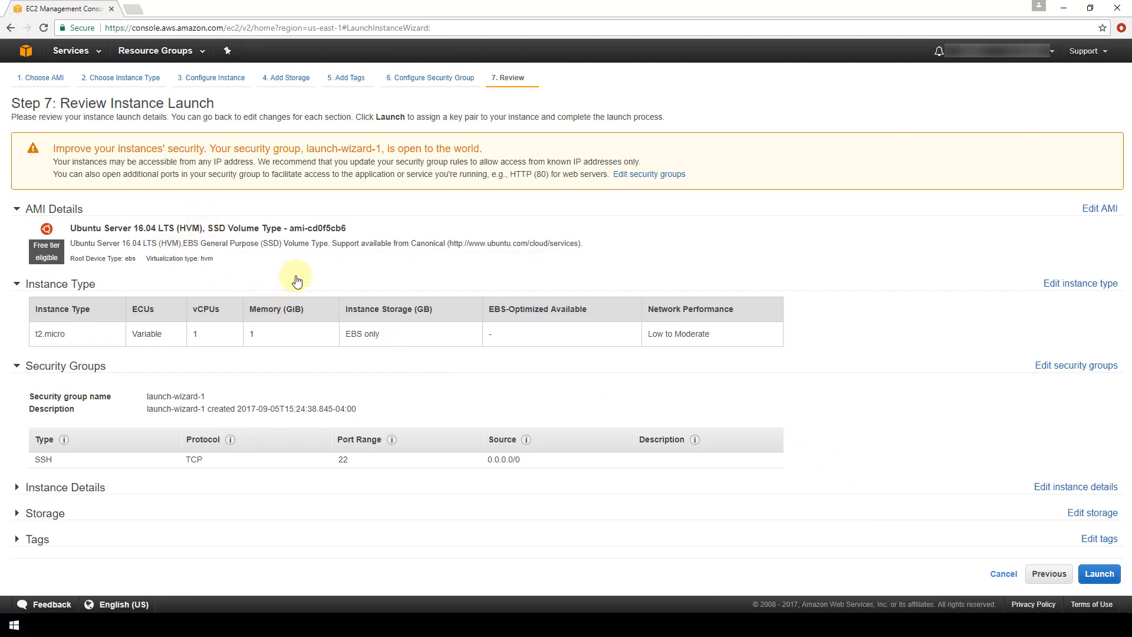
mouse_move(419, 403)
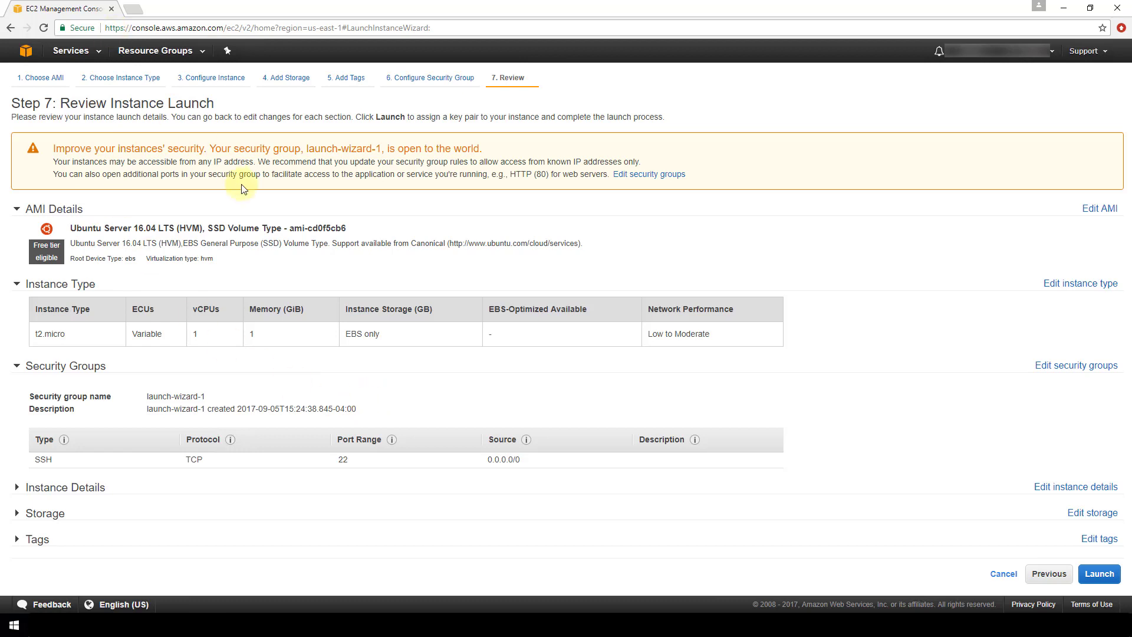
mouse_move(177, 163)
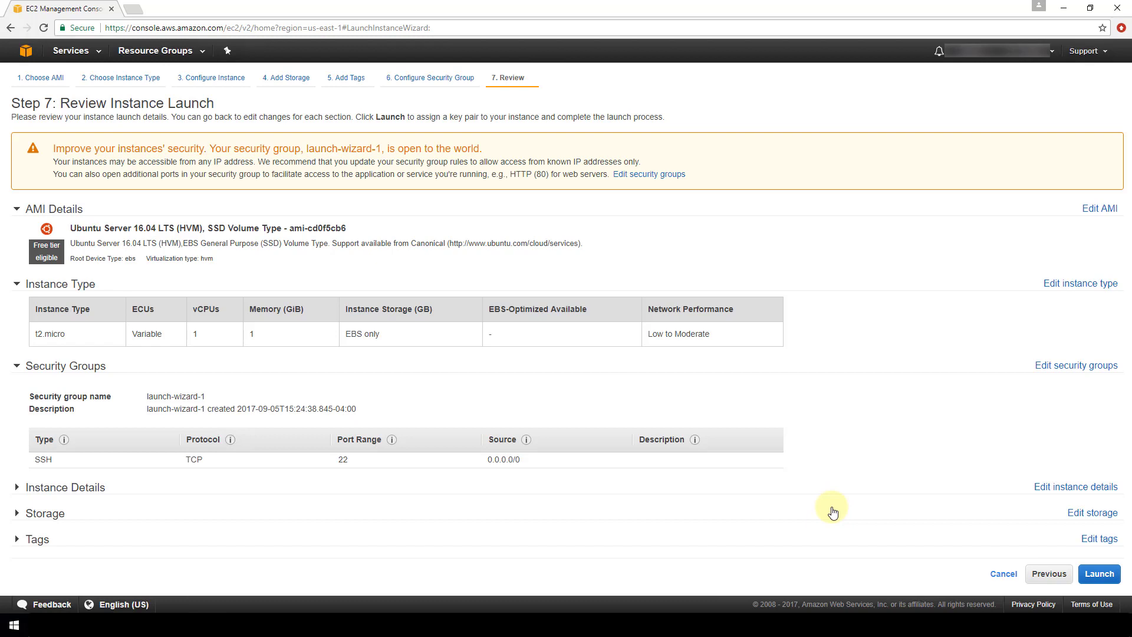
mouse_move(856, 499)
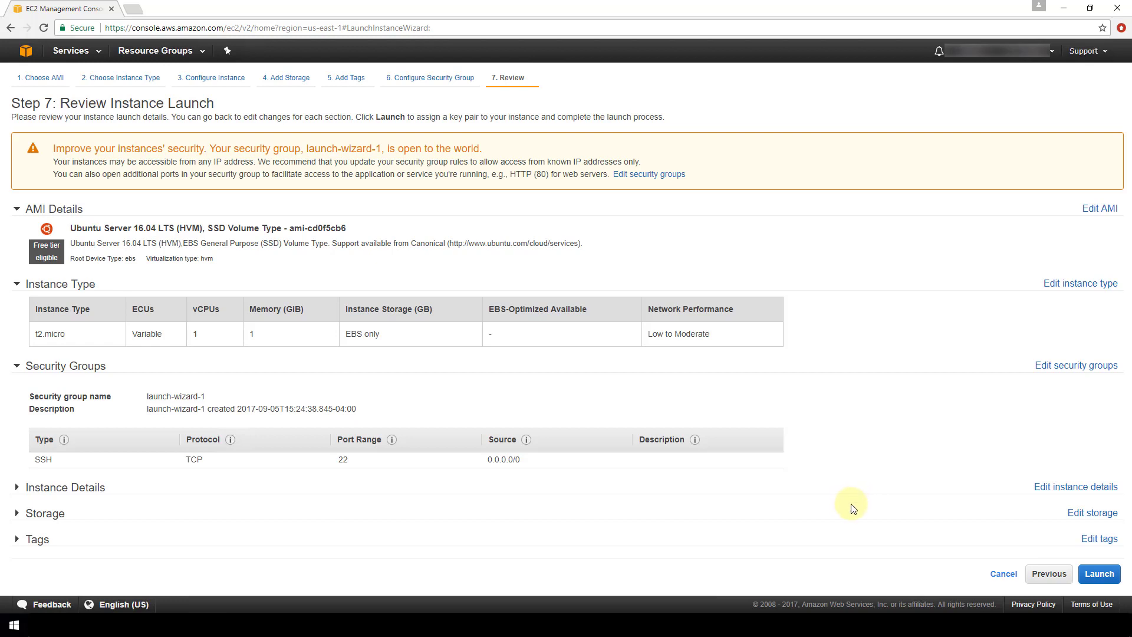
mouse_move(850, 503)
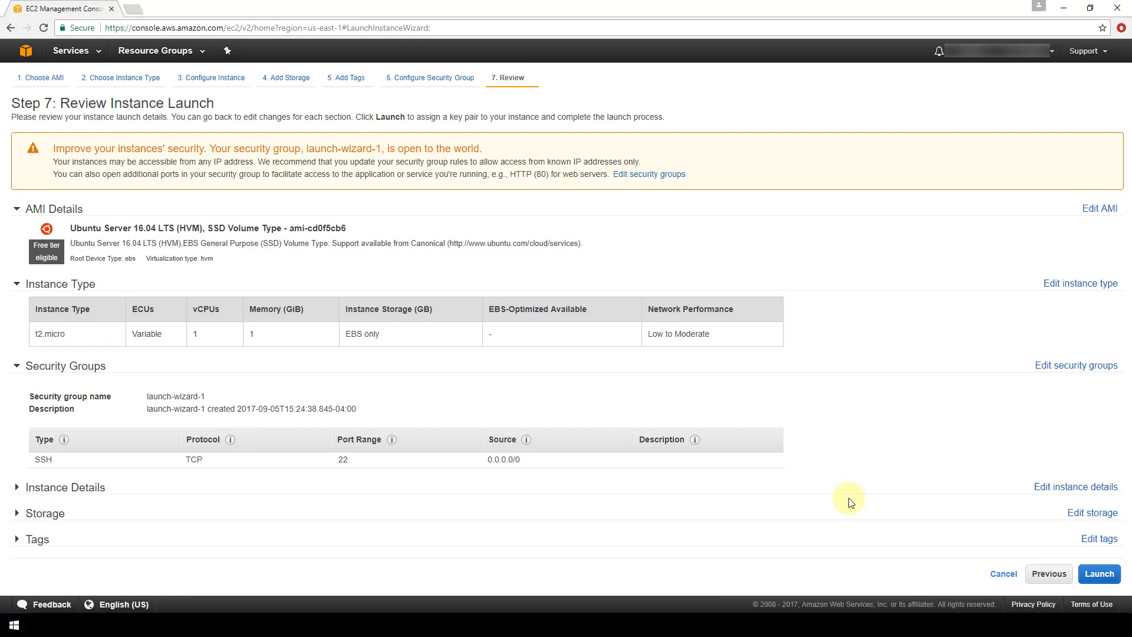